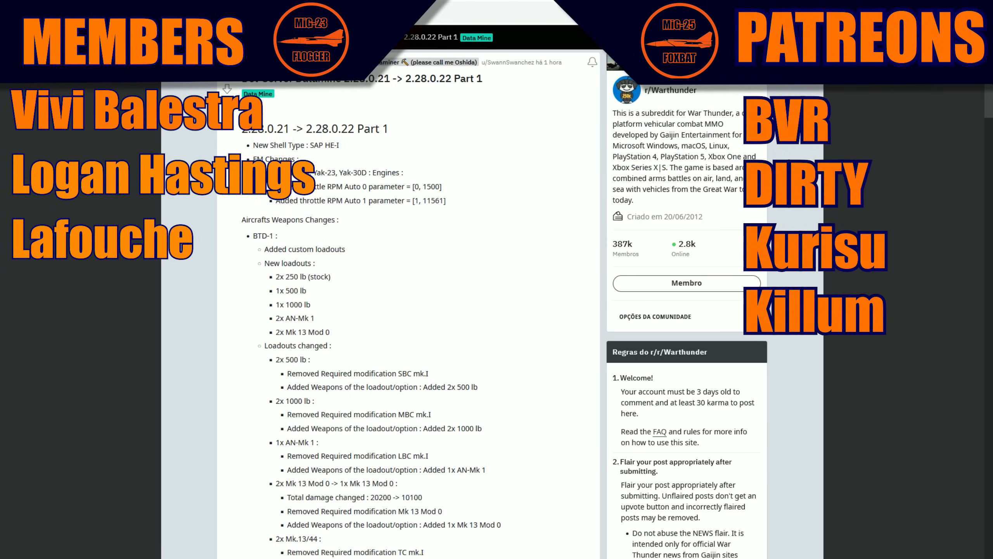
- Read down the Part 1 datamine post through the BTD-1 and F-14B changes
scroll("down", 3)
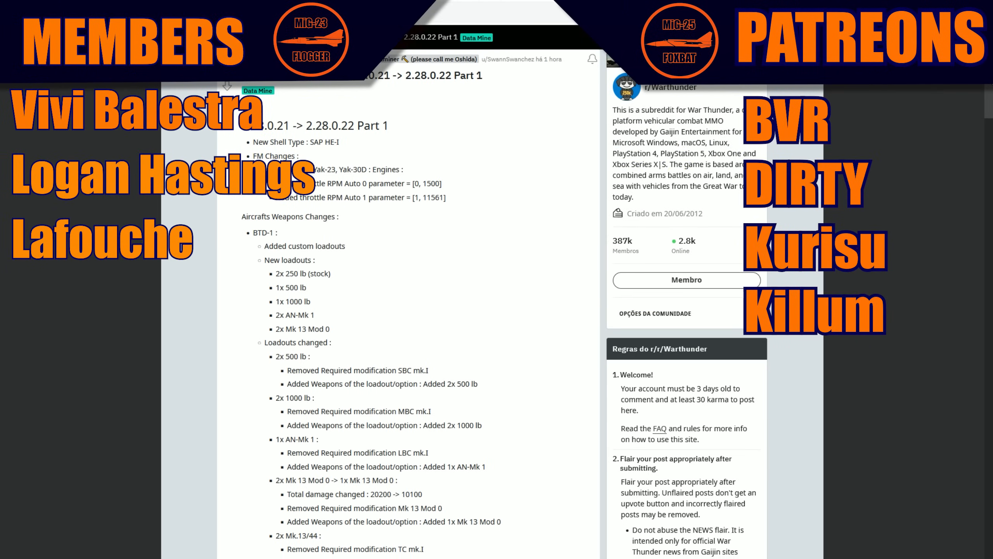
scroll("down", 3)
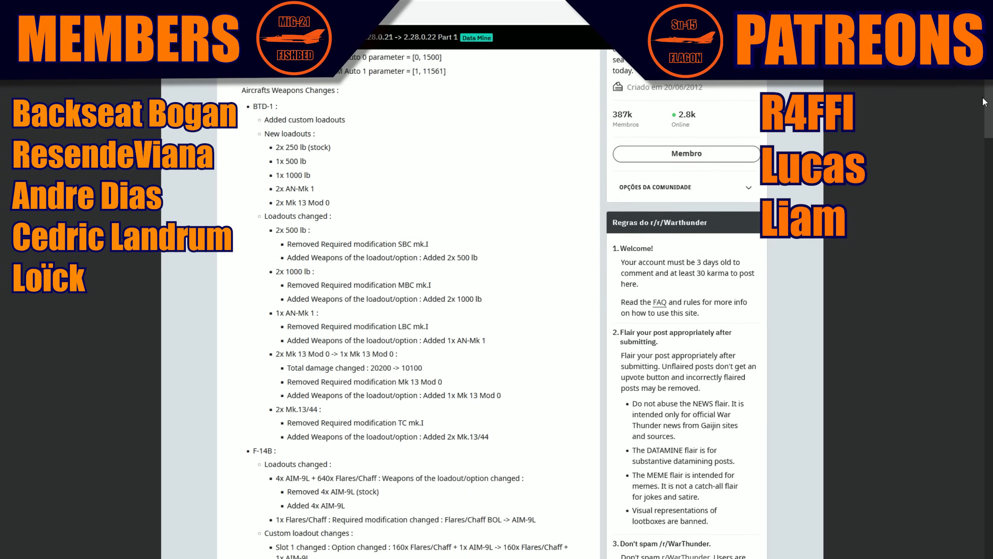
scroll("down", 3)
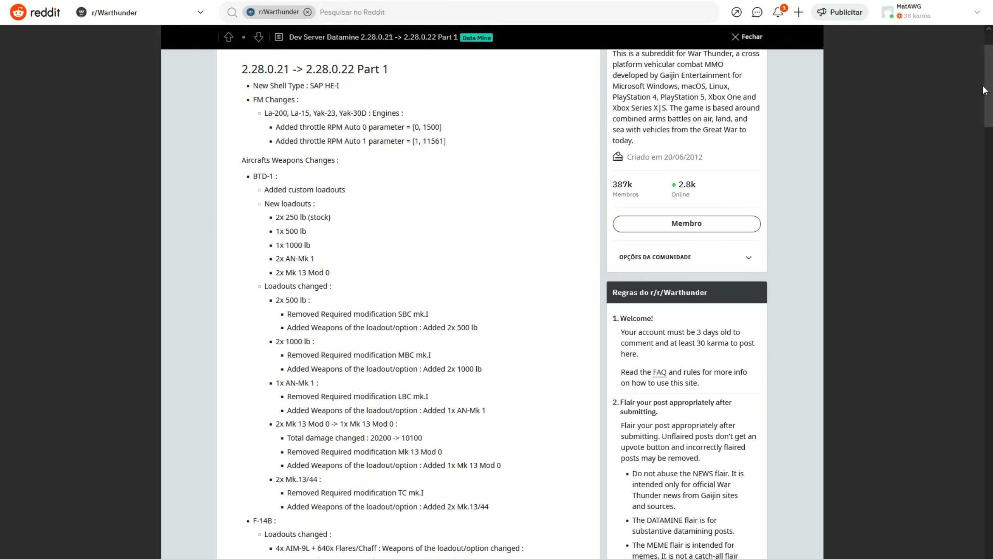
scroll("down", 3)
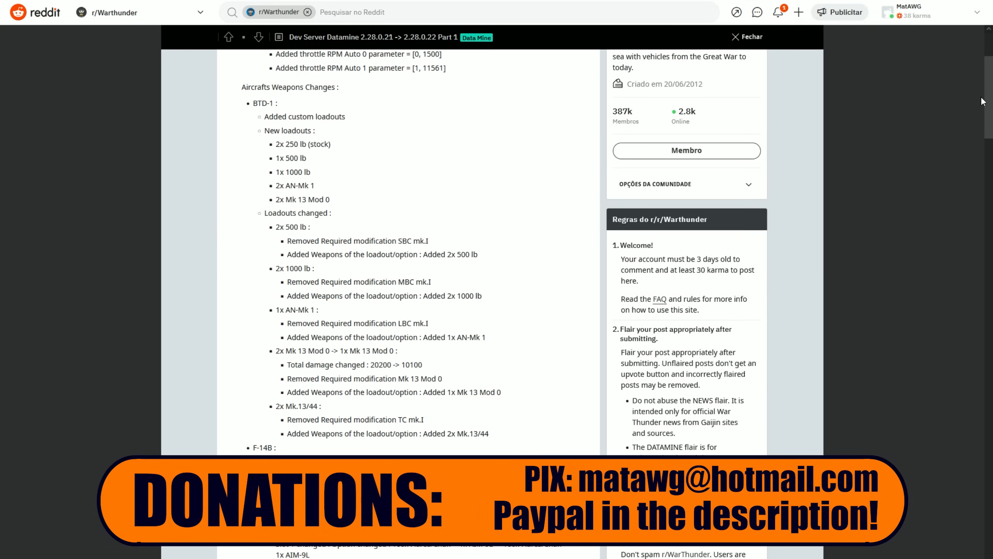
scroll("down", 3)
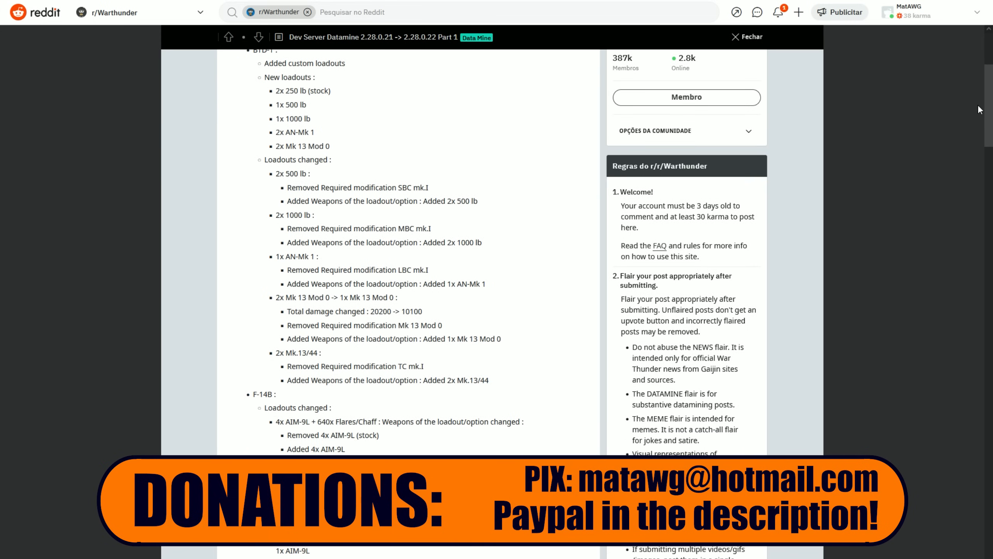
scroll("down", 3)
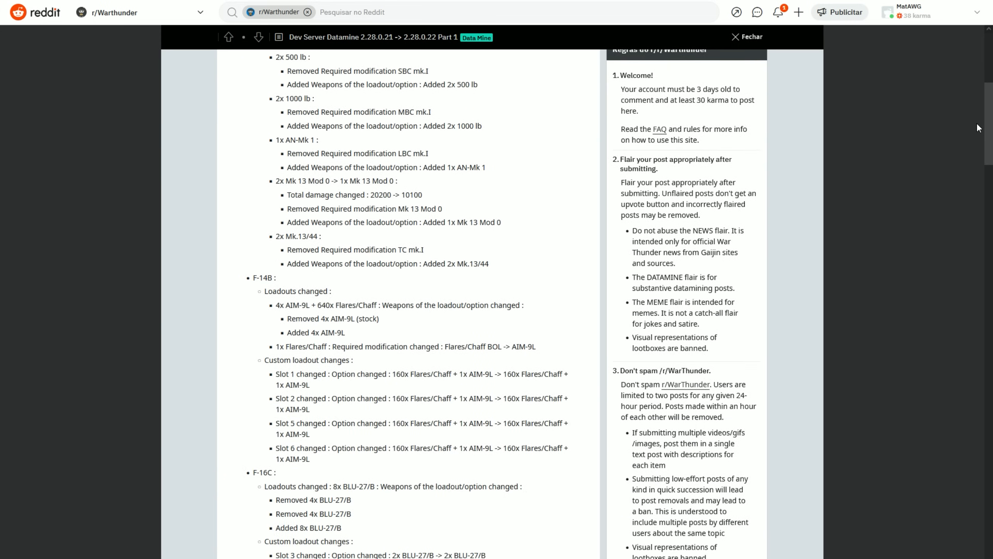
- Continue reading past the F-16C changes to the AV-8B Plus new loadouts
scroll("up", 3)
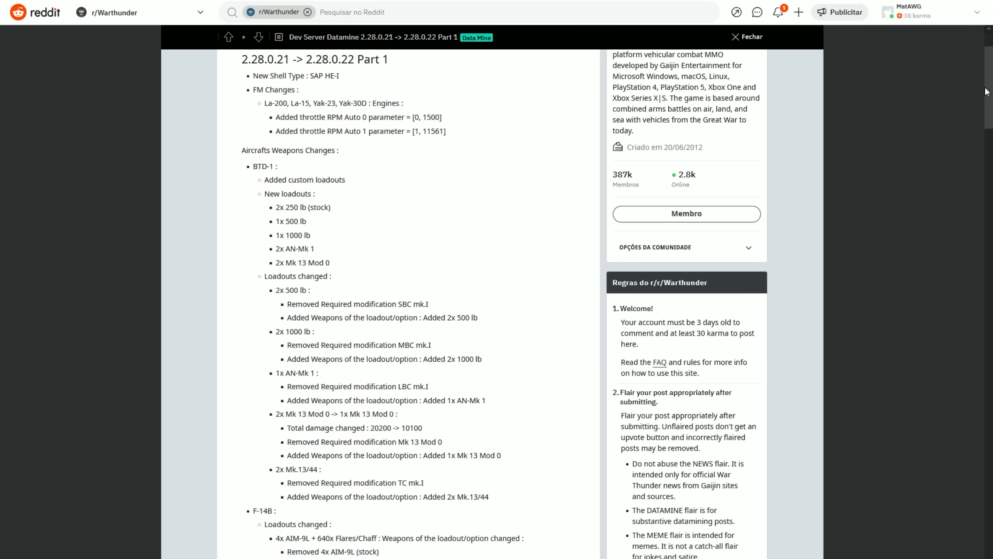
scroll("down", 3)
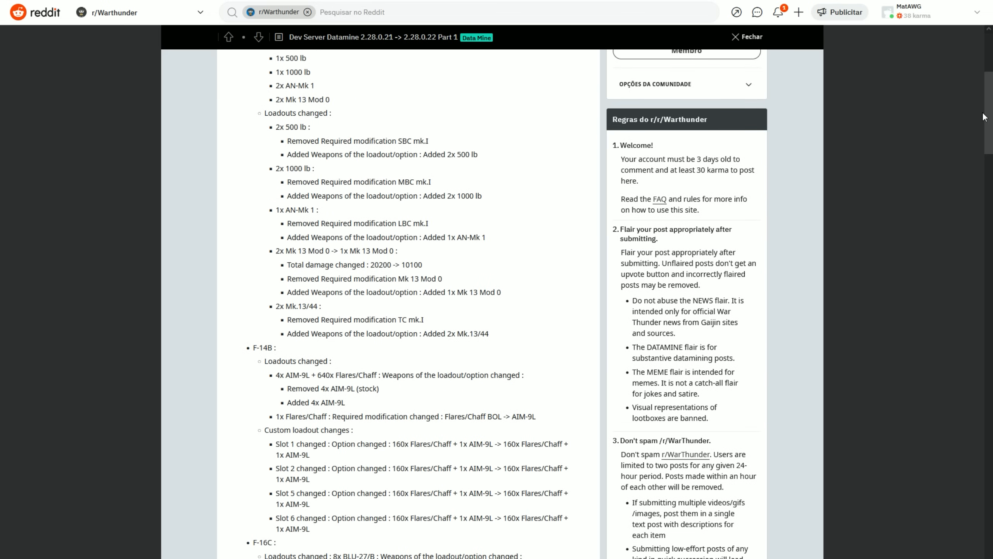
scroll("down", 3)
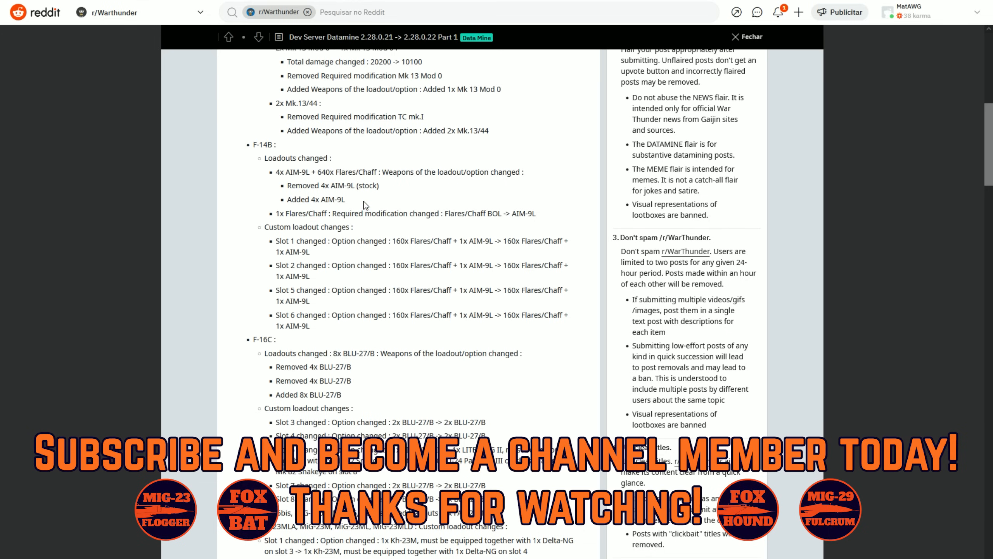
scroll("down", 3)
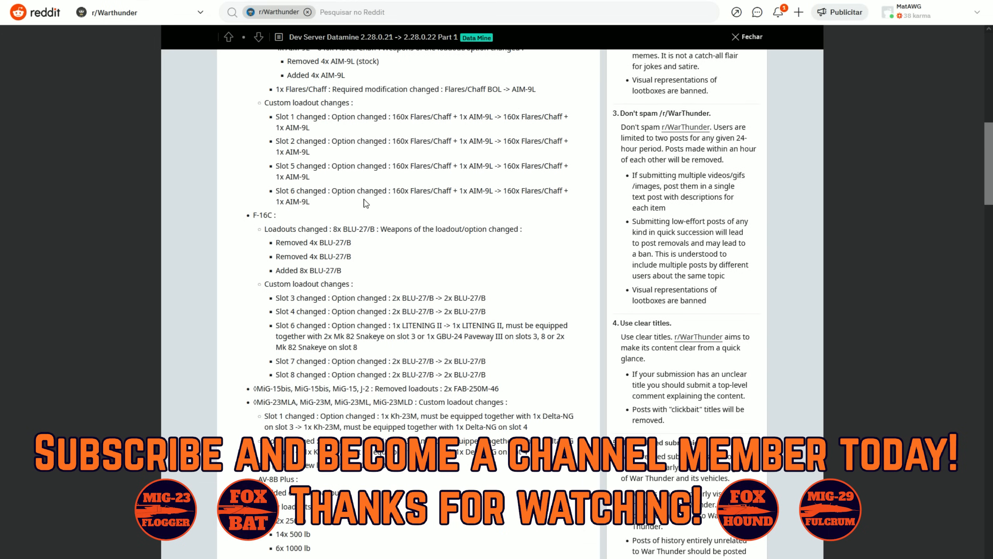
scroll("down", 3)
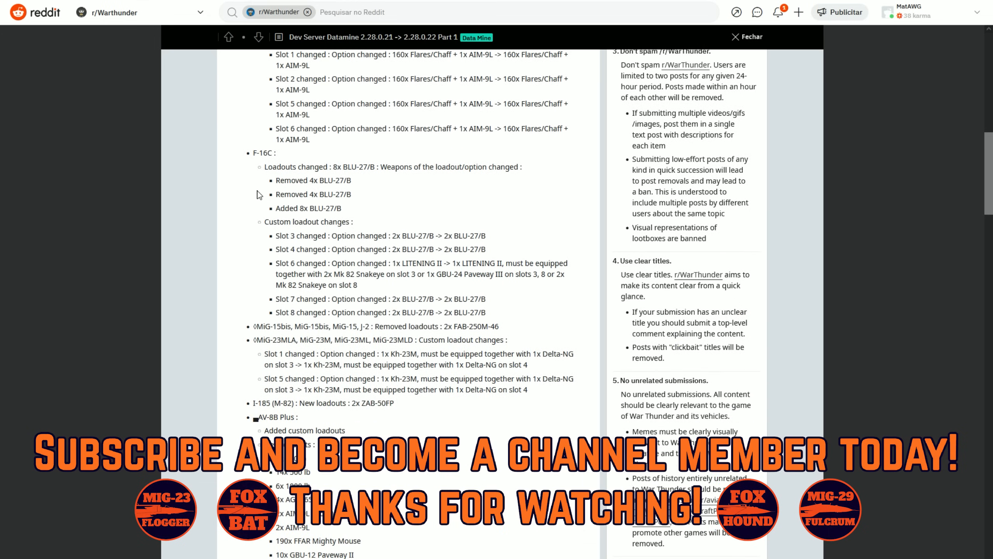
scroll("down", 3)
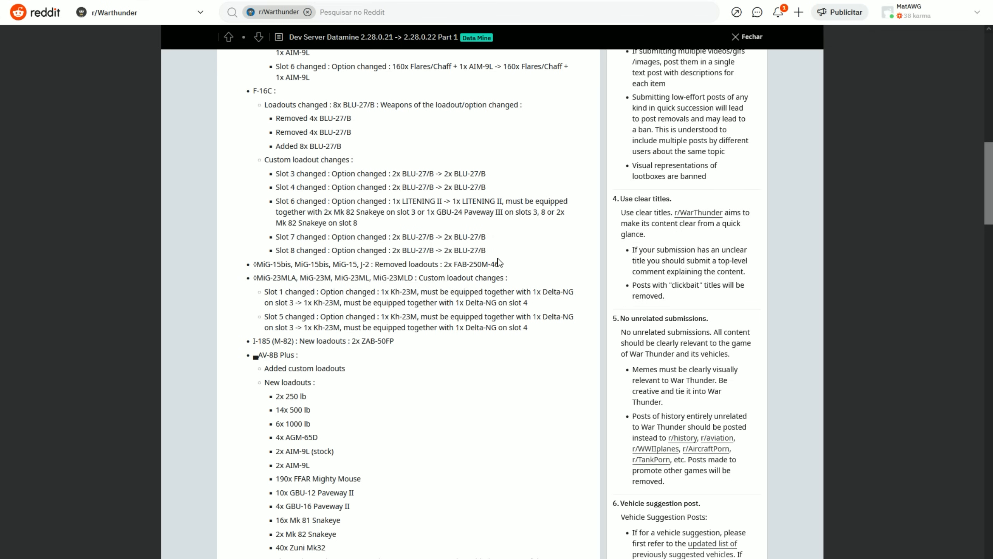
- Highlight the AV-8B Plus bomb, rocket and new loadout lines while reading them
scroll("down", 3)
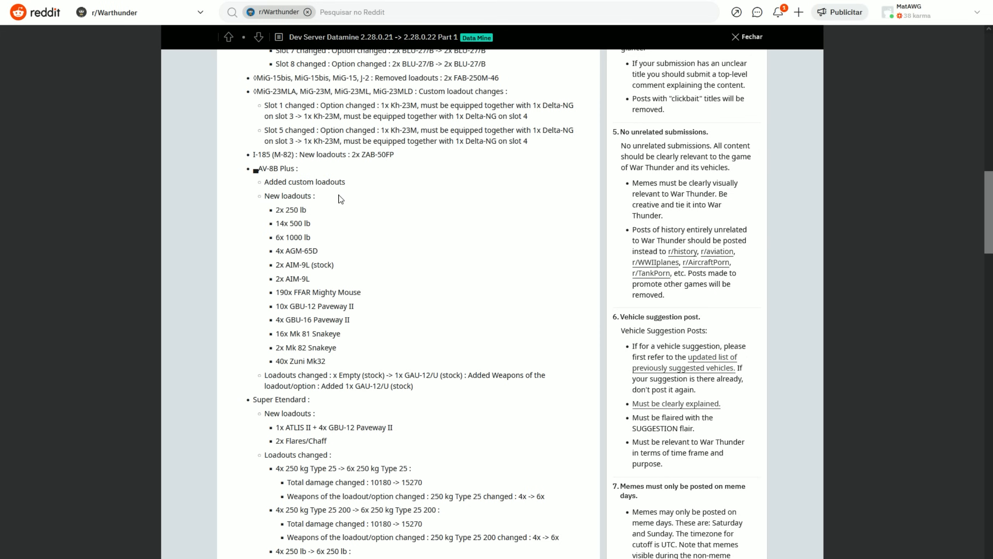
left_click_drag(265, 195, 326, 360)
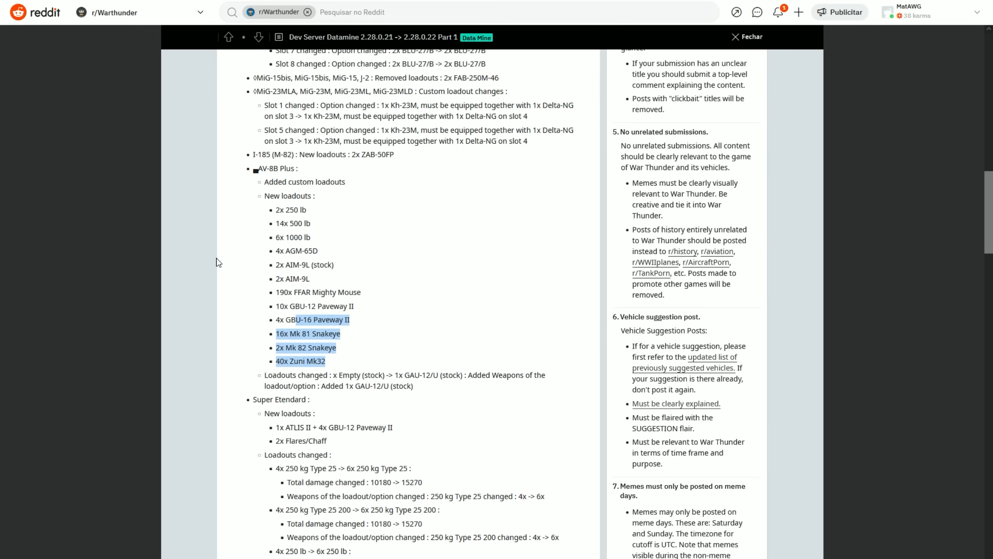
left_click(354, 284)
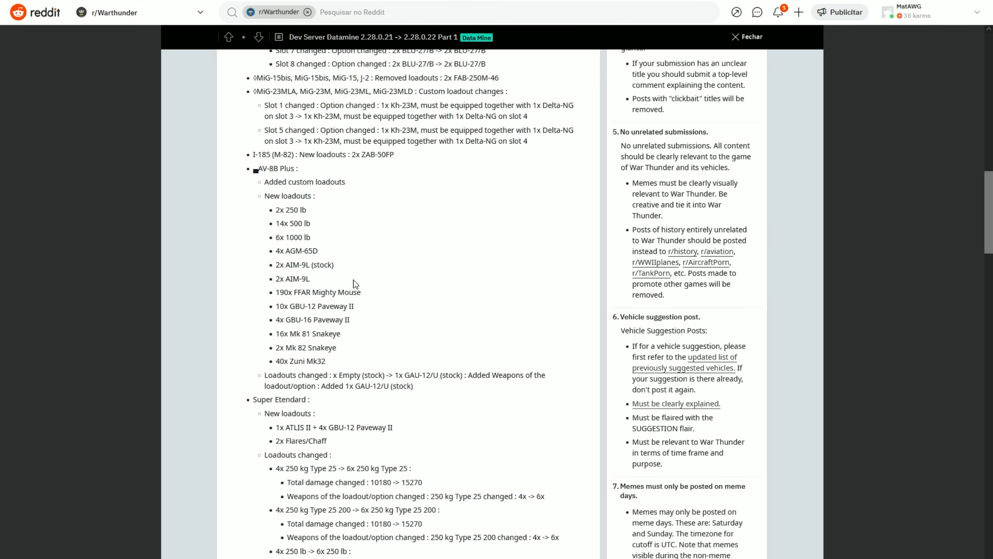
left_click_drag(284, 209, 326, 360)
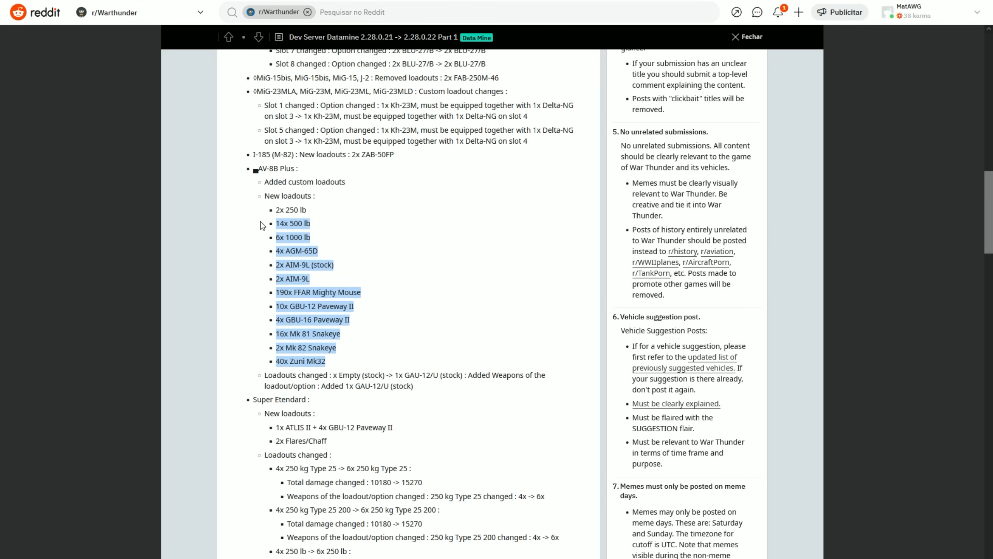
- Move on to the Super Etendard new loadouts and its 4x-to-6x bomb changes
scroll("down", 3)
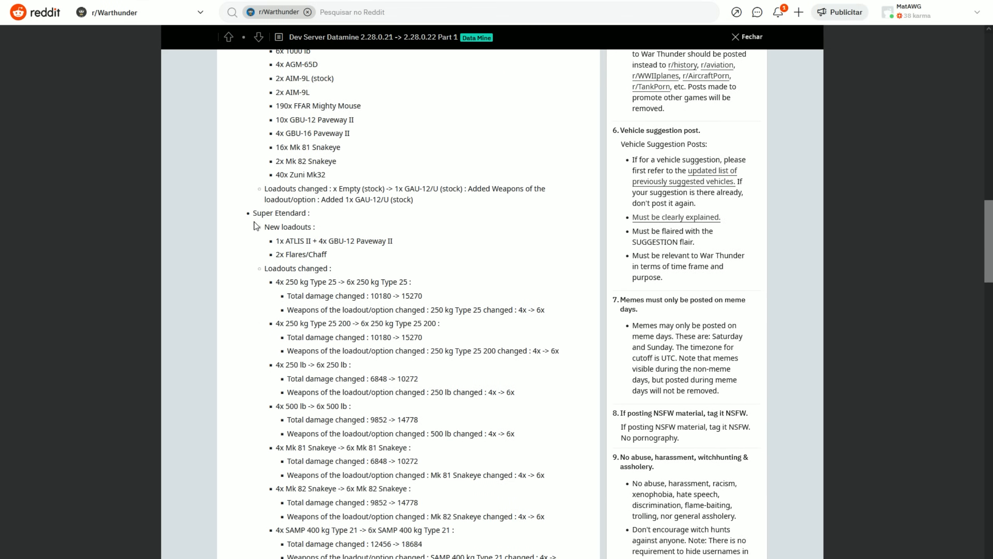
scroll("down", 3)
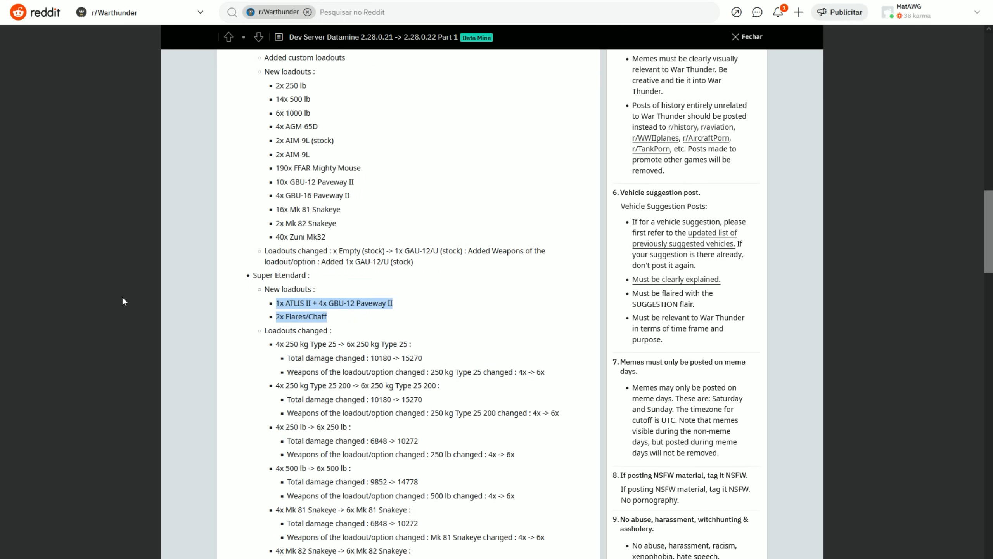
left_click(232, 320)
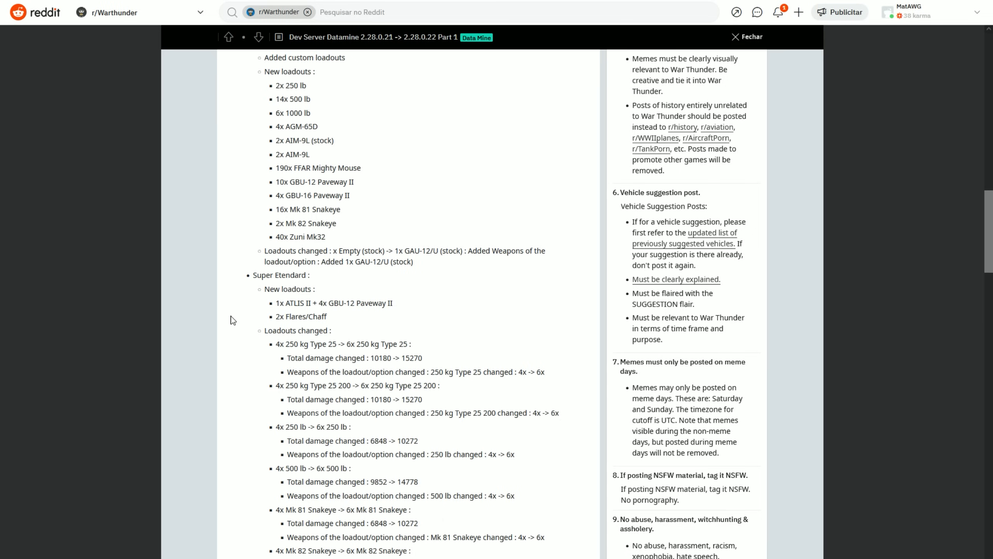
mouse_move(341, 324)
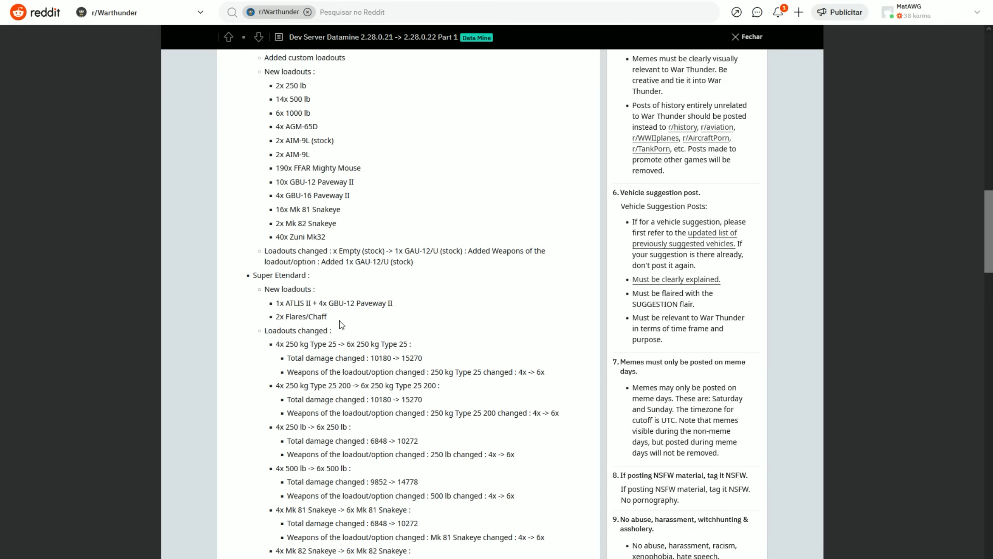
mouse_move(284, 318)
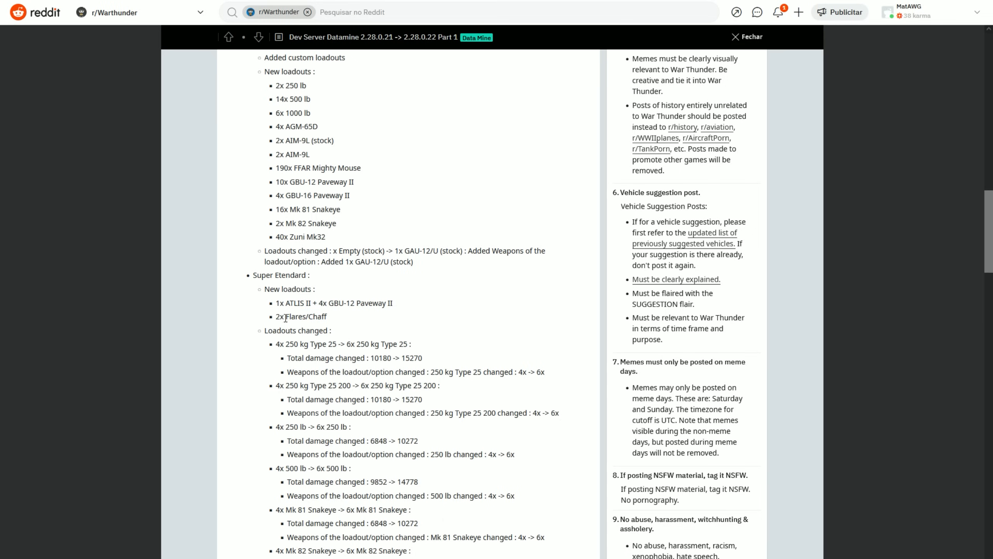
double_click(301, 316)
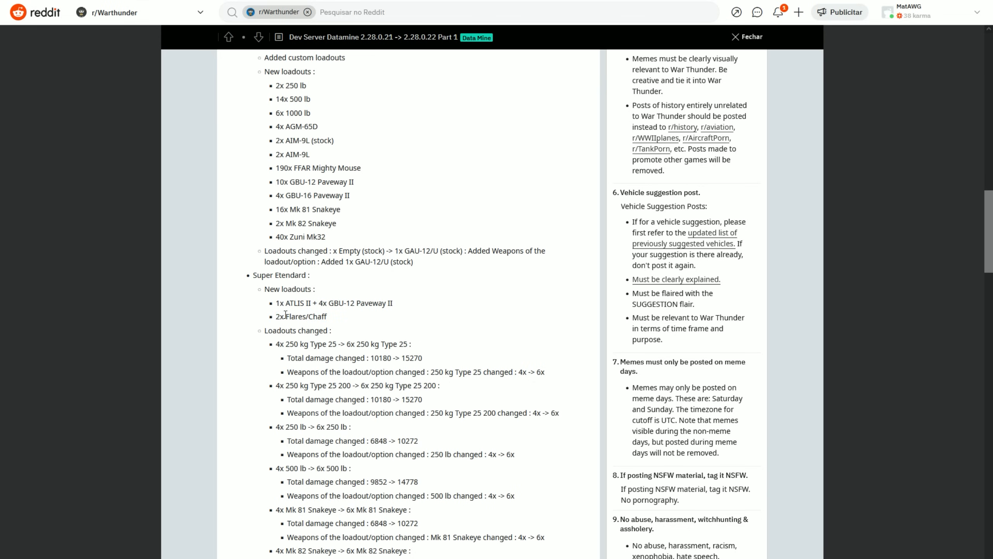
- Read the Super Etendard custom loadout slot changes, including added slots 5, 6 and 7
scroll("down", 3)
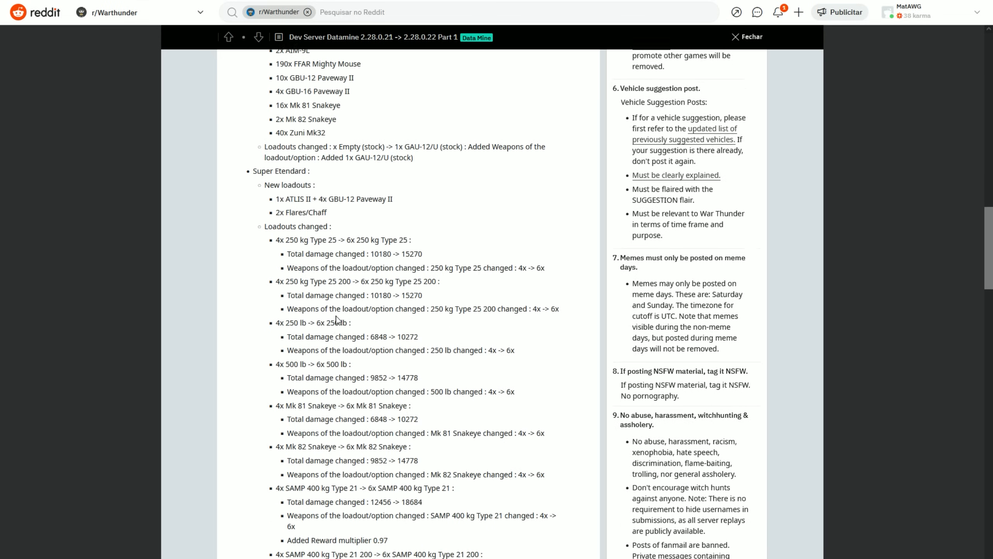
scroll("down", 3)
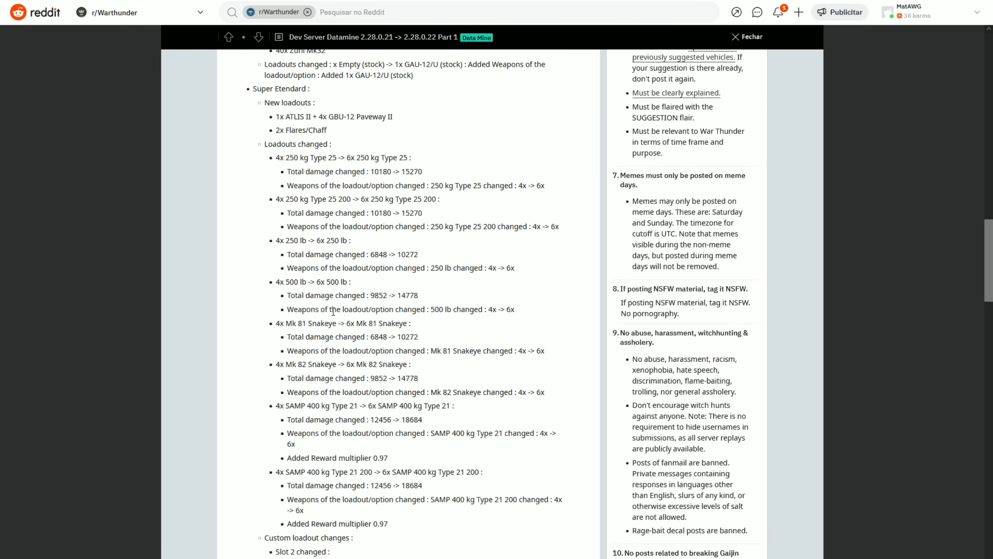
scroll("down", 3)
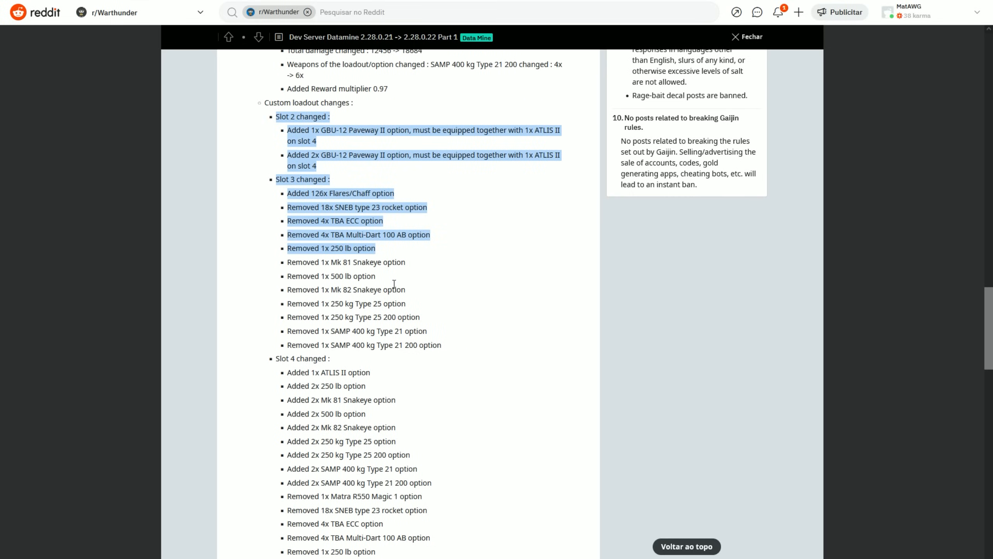
scroll("down", 3)
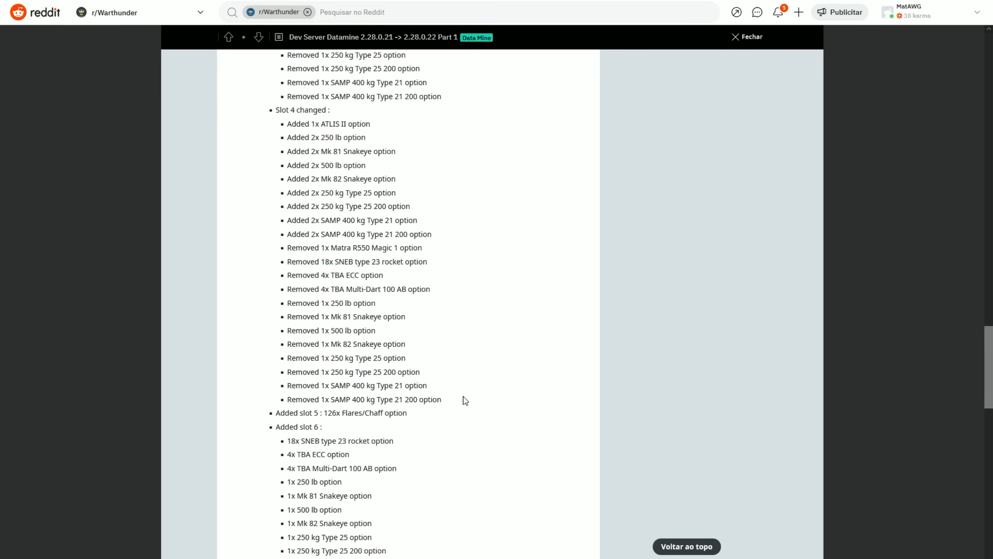
scroll("down", 3)
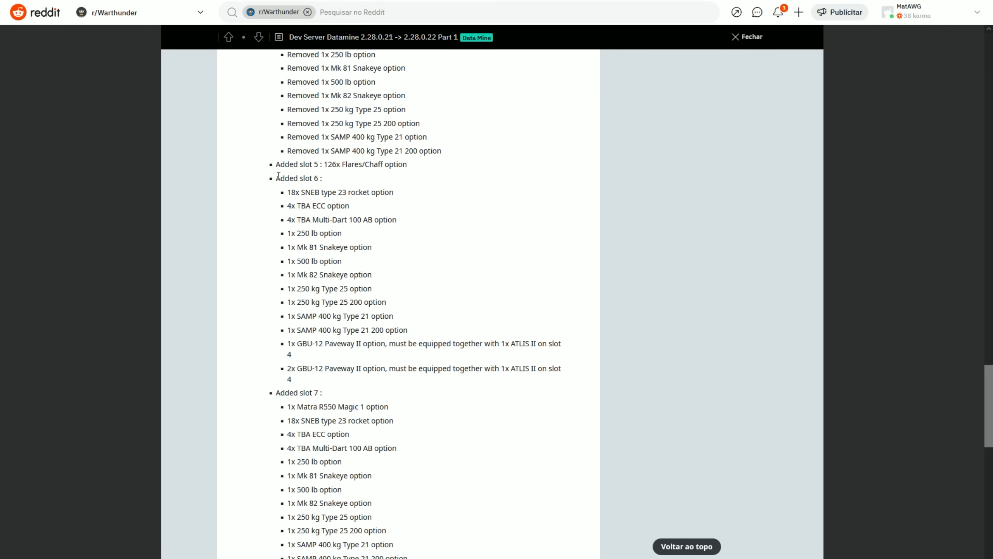
scroll("down", 3)
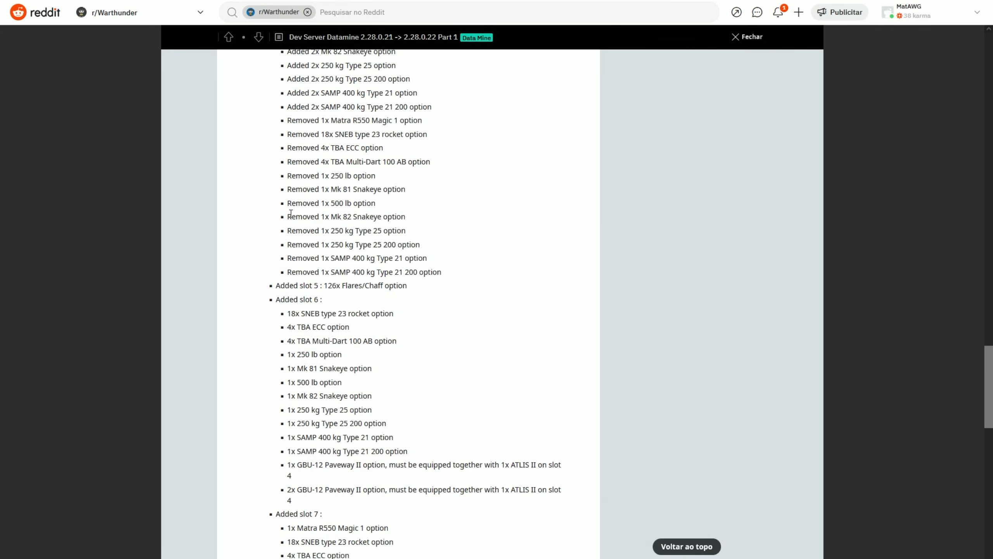
scroll("down", 3)
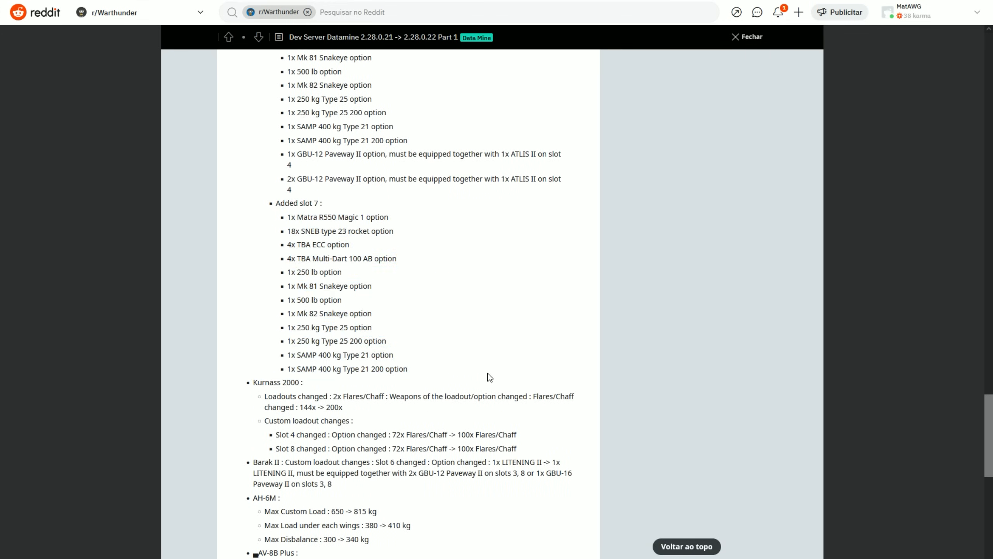
scroll("down", 3)
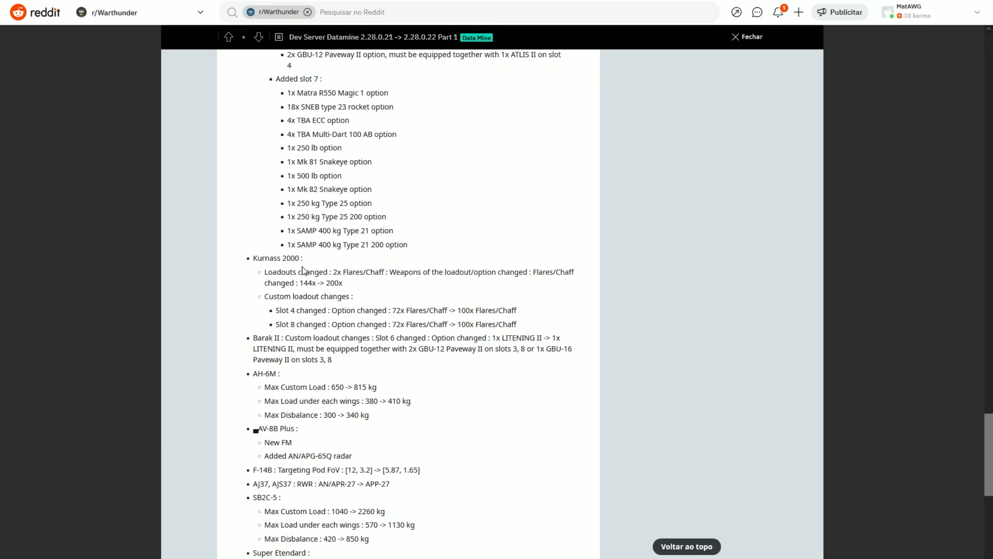
mouse_move(351, 287)
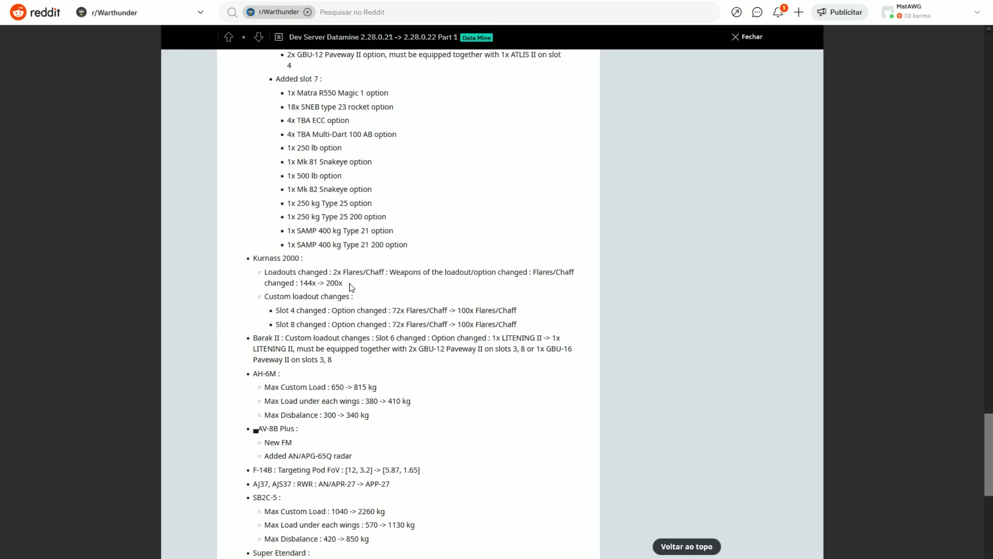
mouse_move(317, 284)
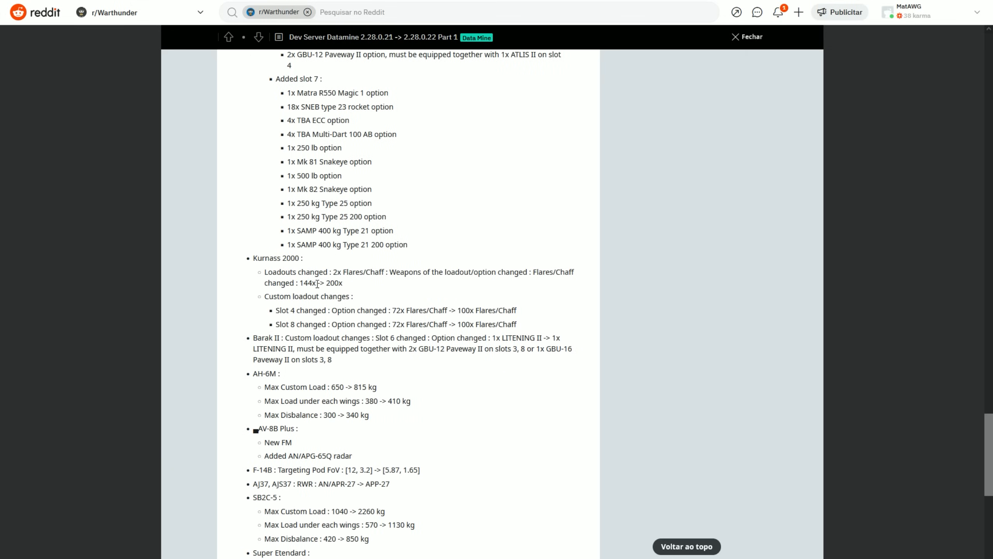
left_click_drag(302, 310, 385, 311)
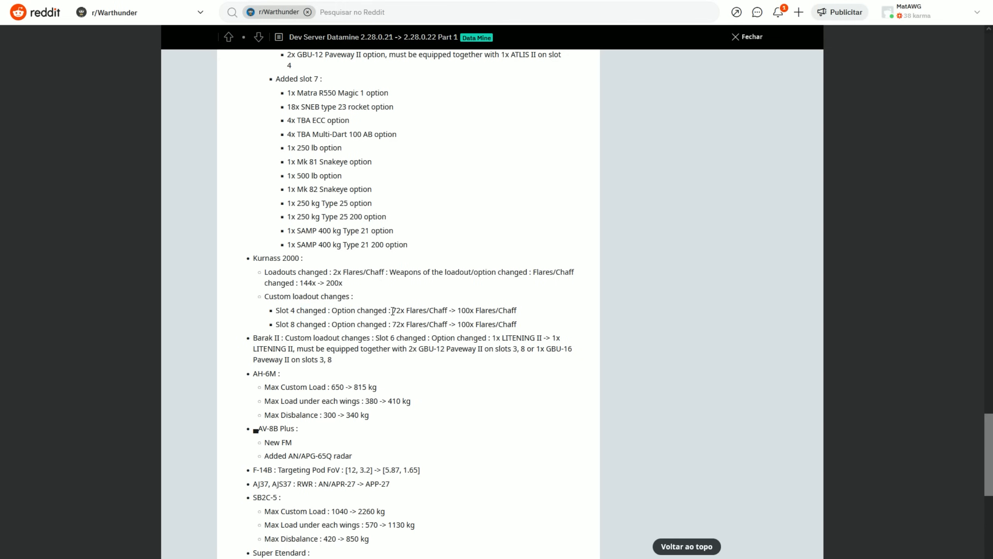
left_click_drag(392, 310, 516, 323)
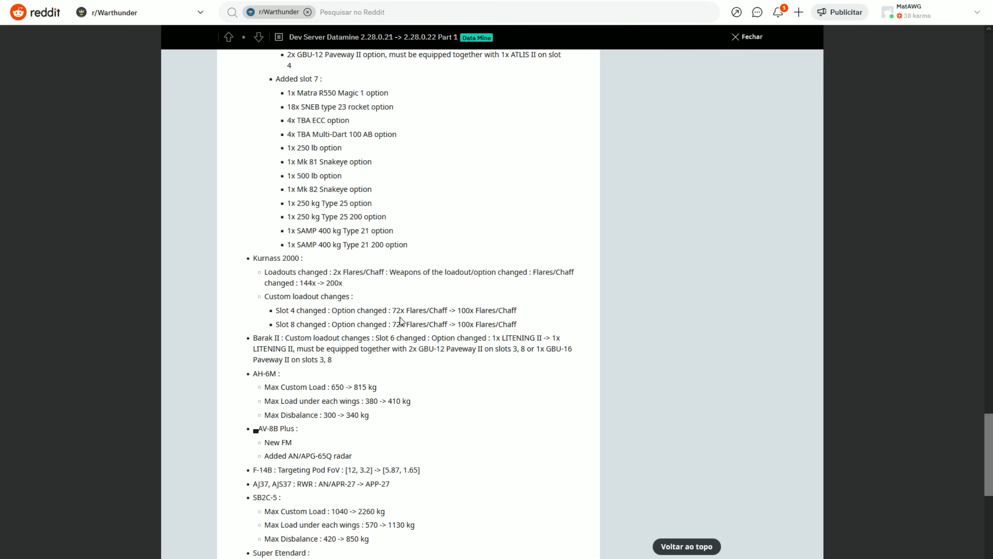
scroll("down", 3)
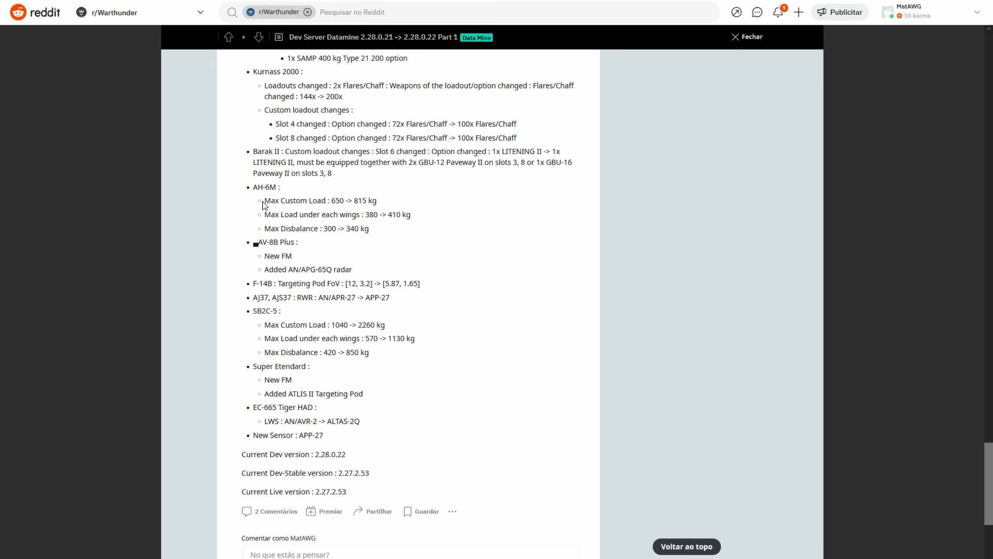
mouse_move(398, 271)
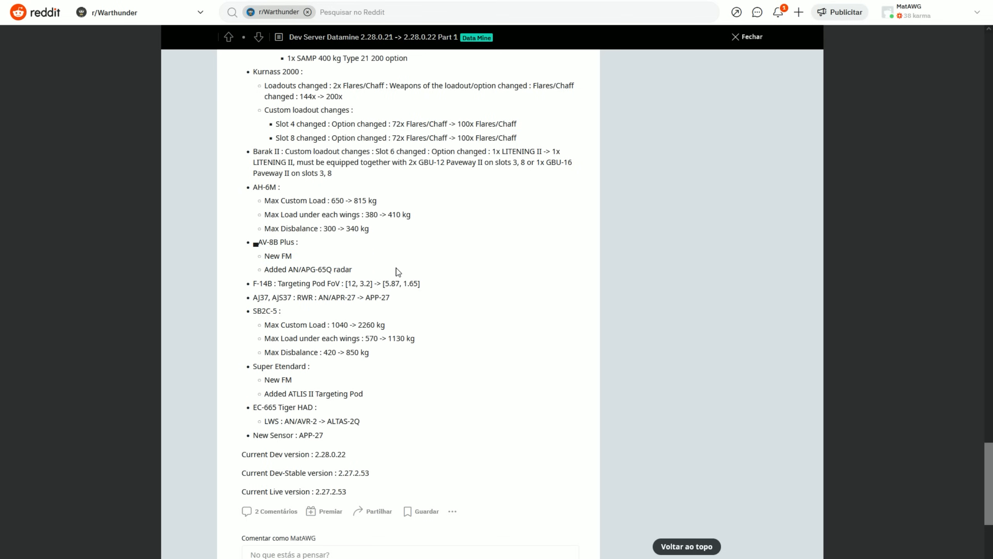
mouse_move(232, 278)
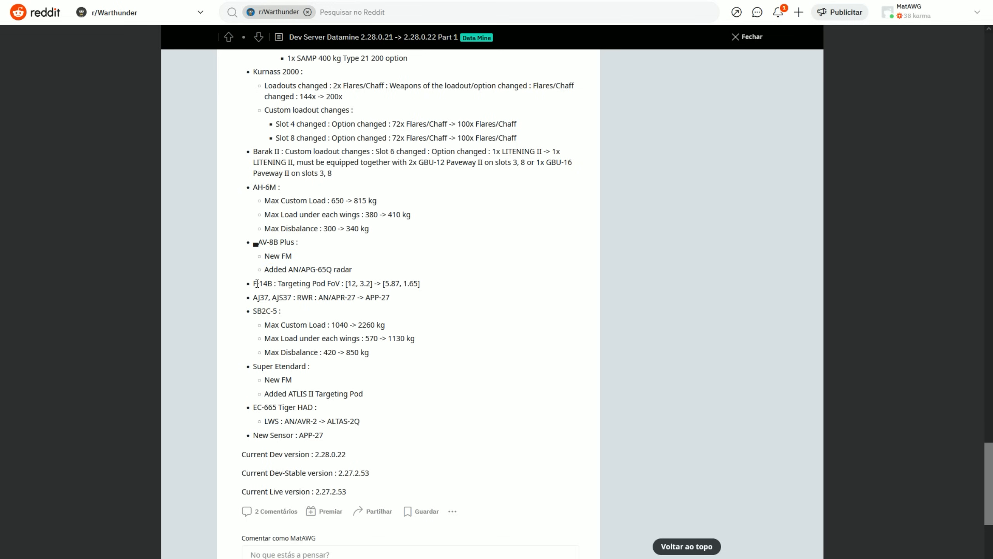
- Highlight the F-14B targeting pod FoV change from [12, 3.2] to [5.87, 1.65]
double_click(317, 283)
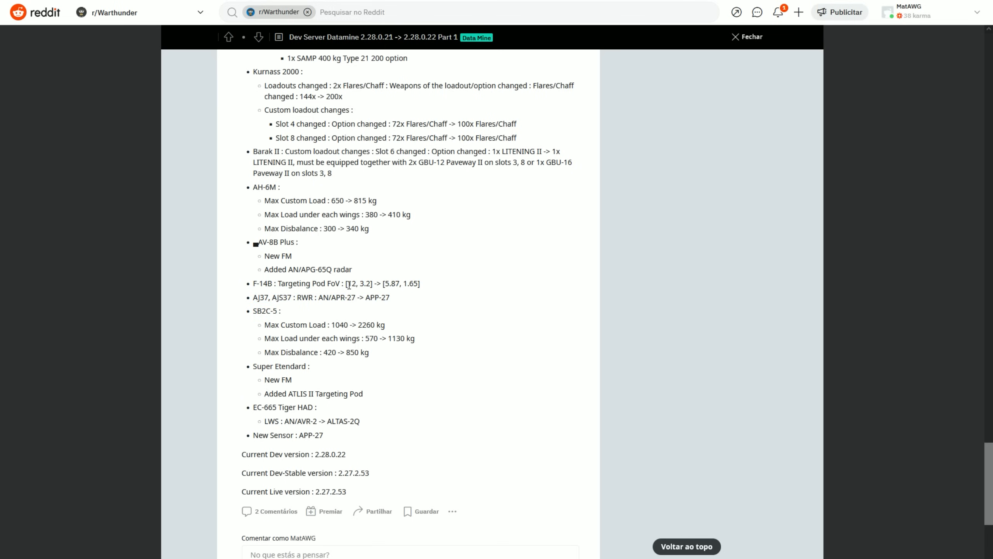
left_click_drag(277, 284, 419, 283)
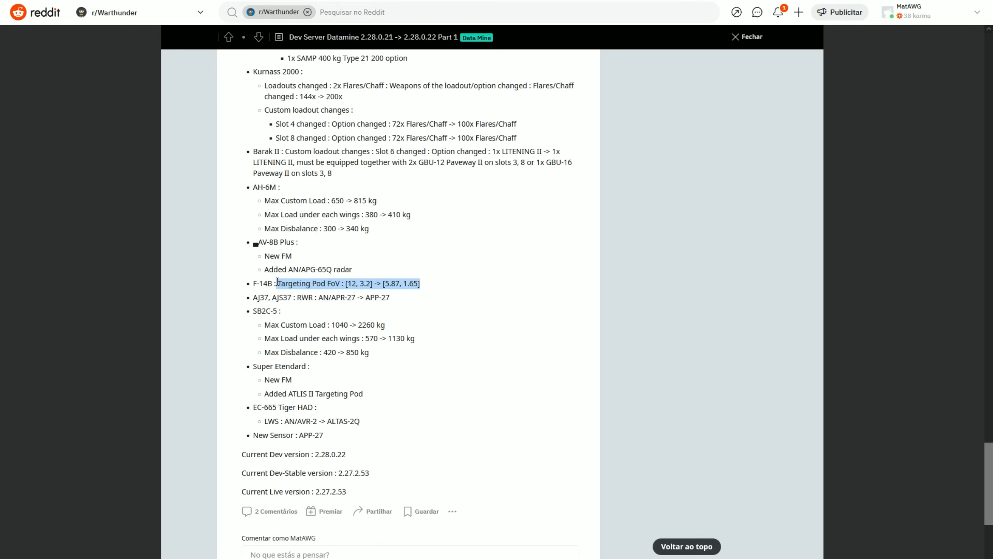
left_click(282, 309)
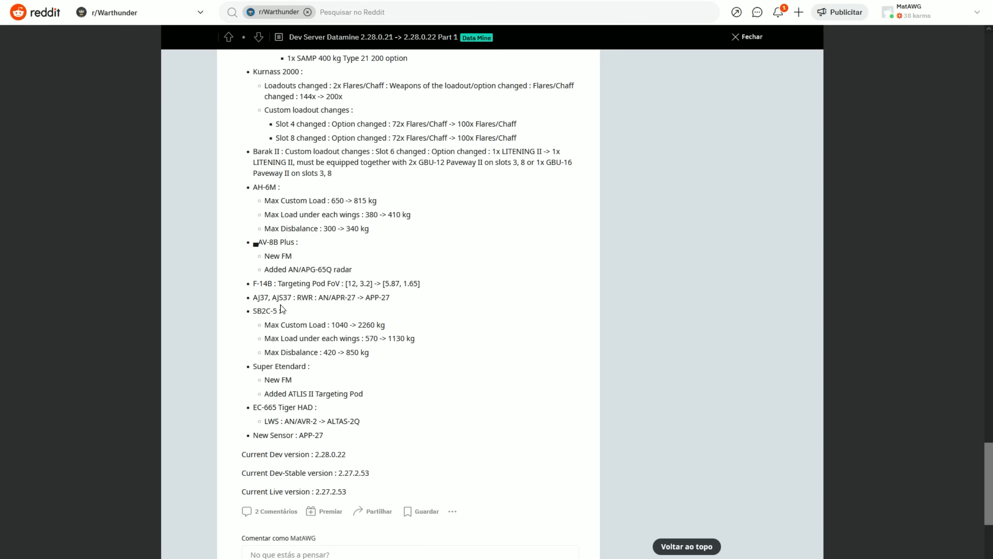
mouse_move(195, 371)
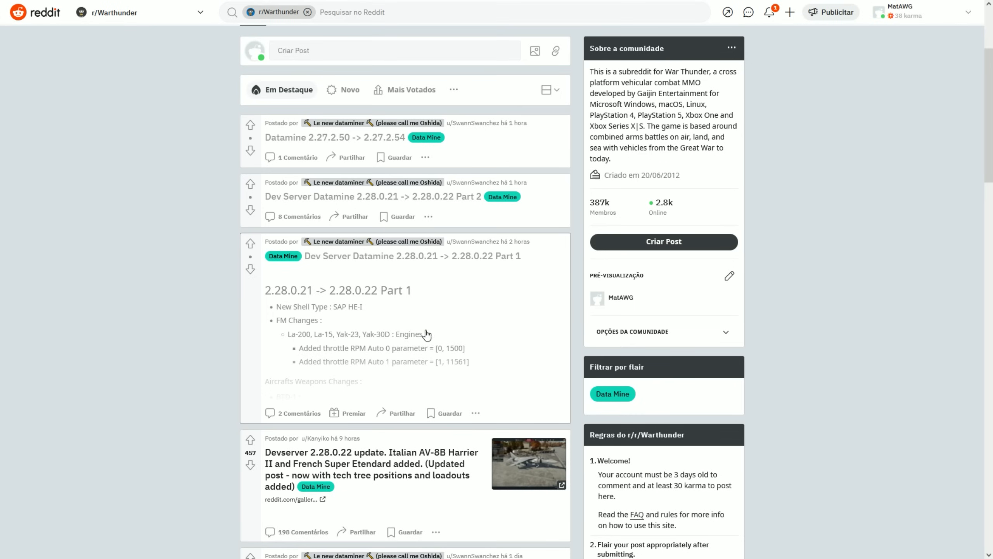
- Open the Part 2 datamine post and highlight the Mirage Detecteur recognition change
left_click(373, 197)
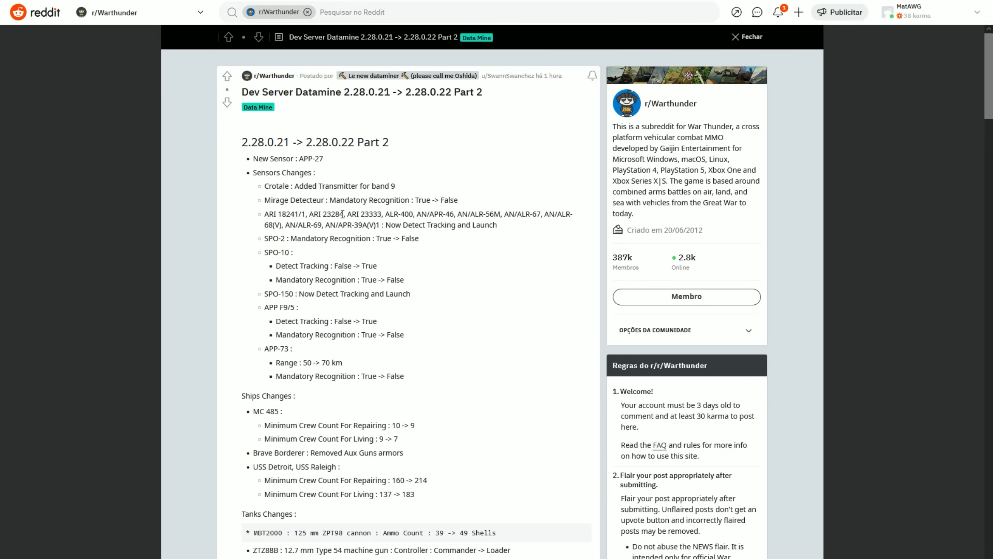
mouse_move(287, 149)
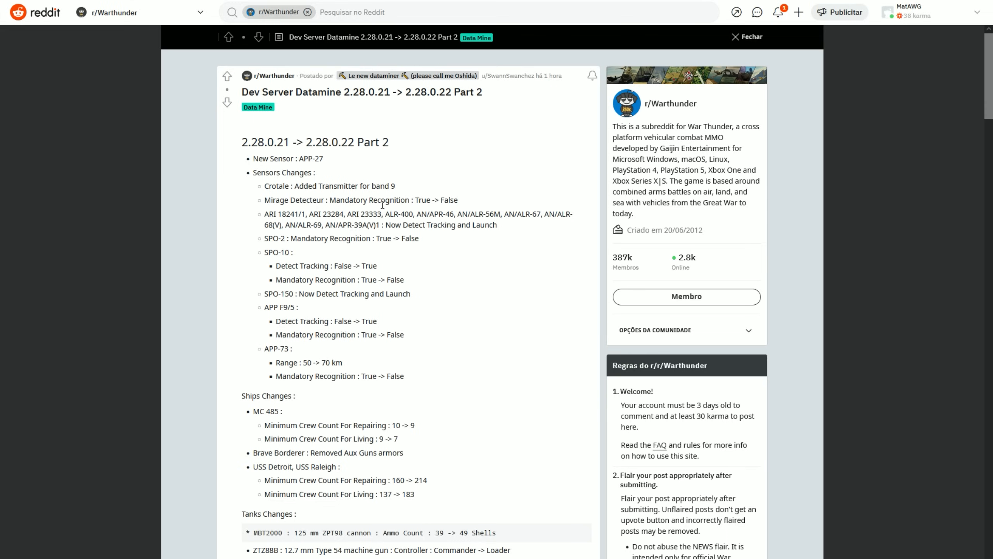
mouse_move(382, 204)
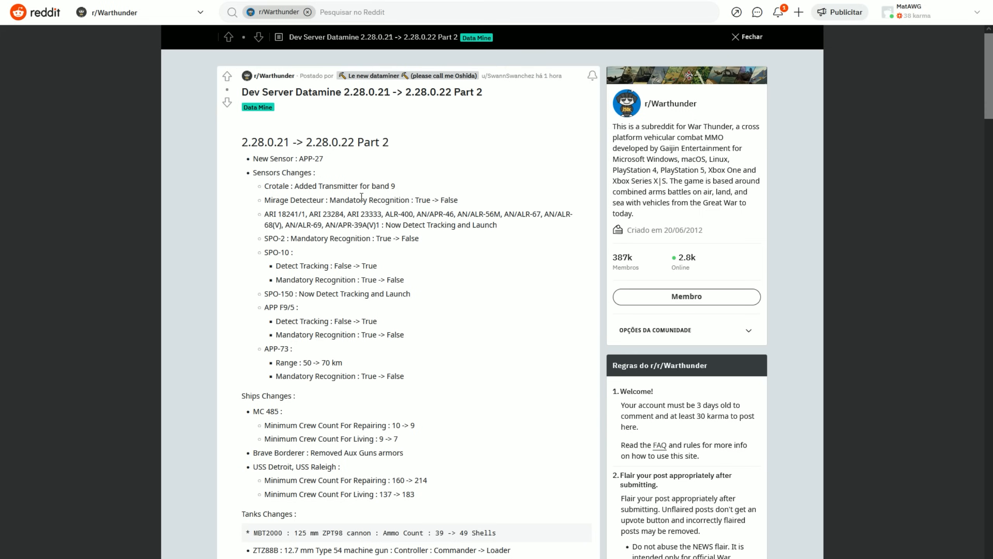
left_click_drag(411, 200, 457, 199)
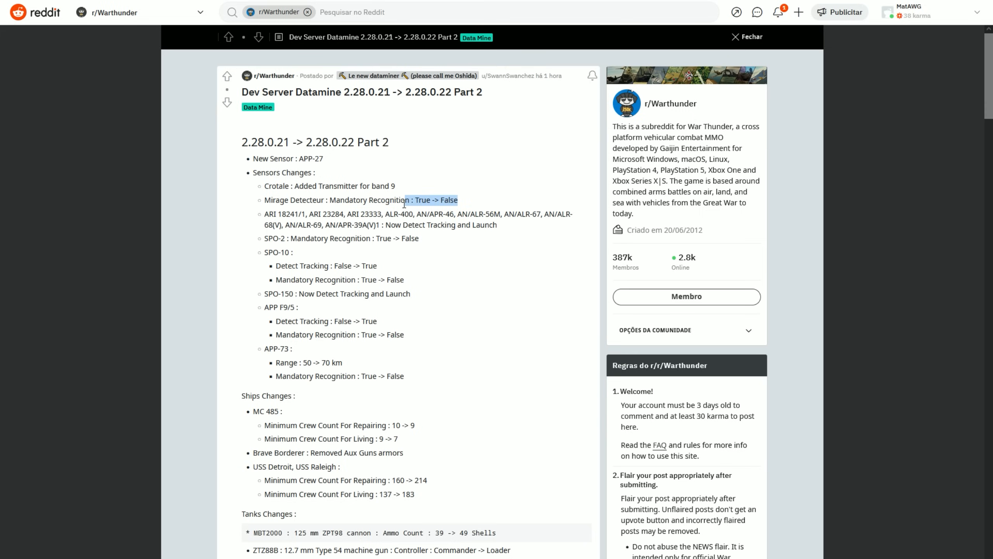
left_click_drag(405, 199, 319, 199)
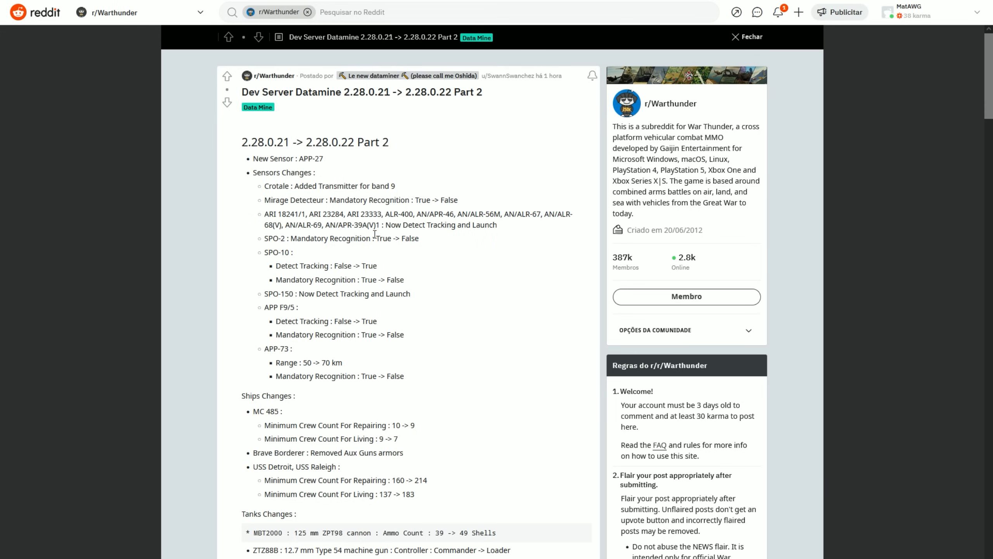
left_click_drag(385, 225, 438, 225)
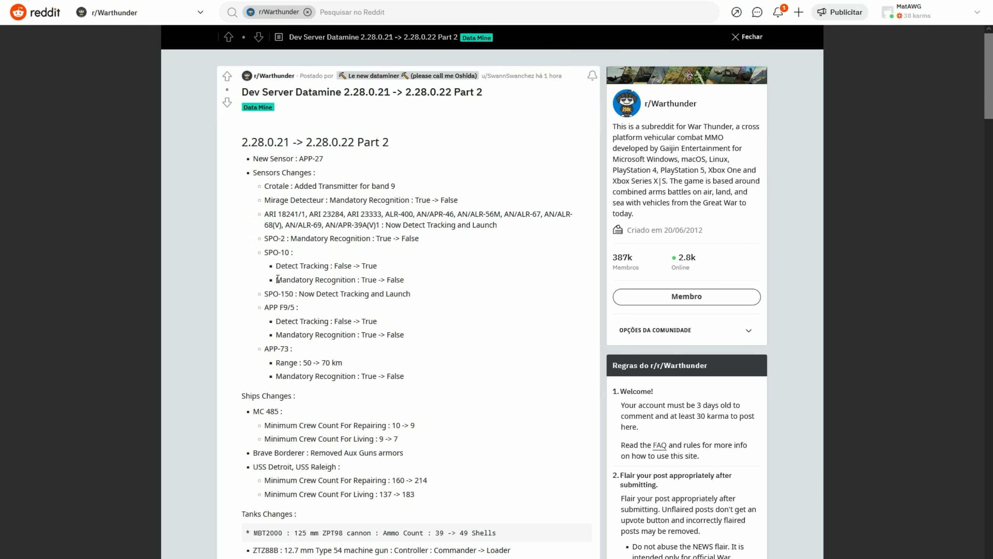
- Highlight the SPO-150 detect tracking line and read on through the sensor changes
left_click_drag(263, 293, 411, 293)
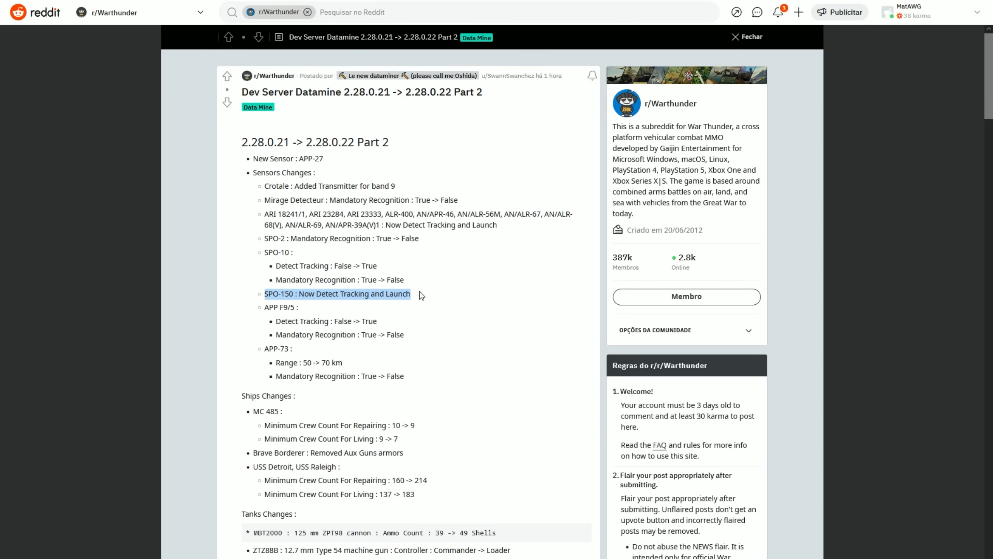
left_click(325, 294)
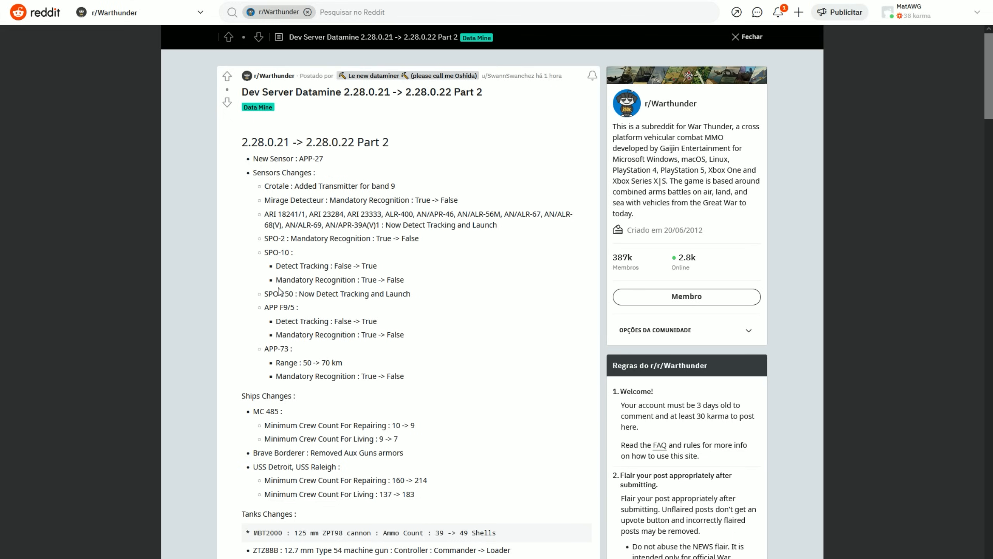
mouse_move(281, 290)
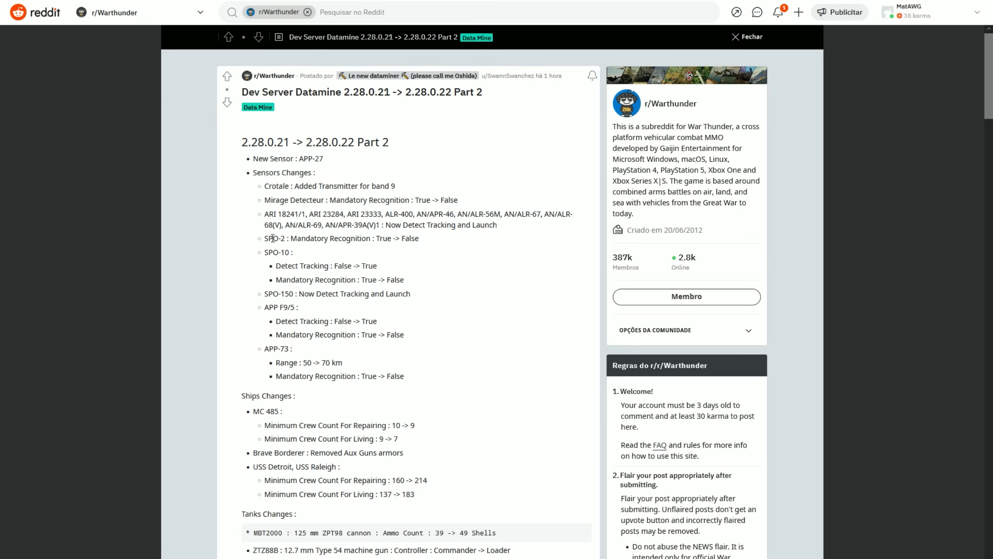
mouse_move(283, 251)
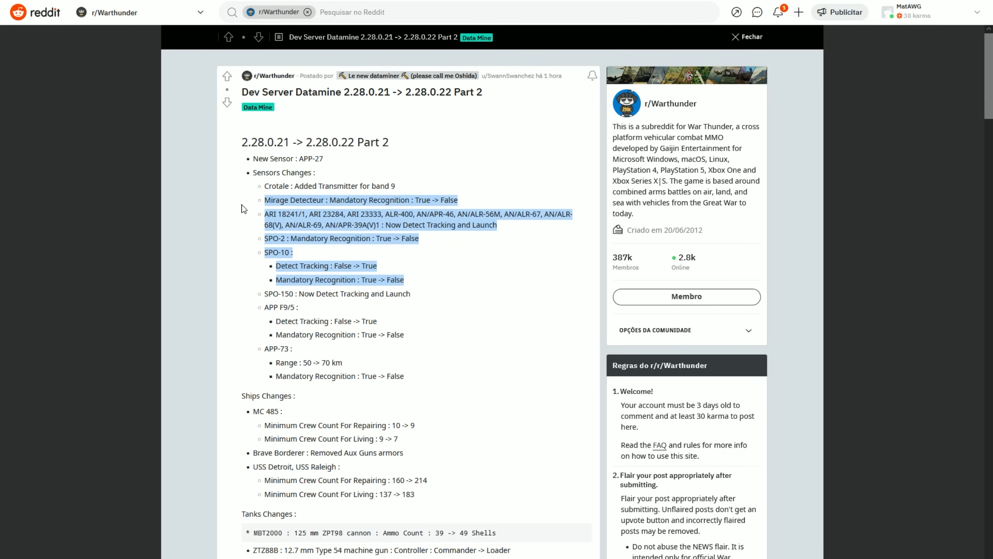
scroll("down", 3)
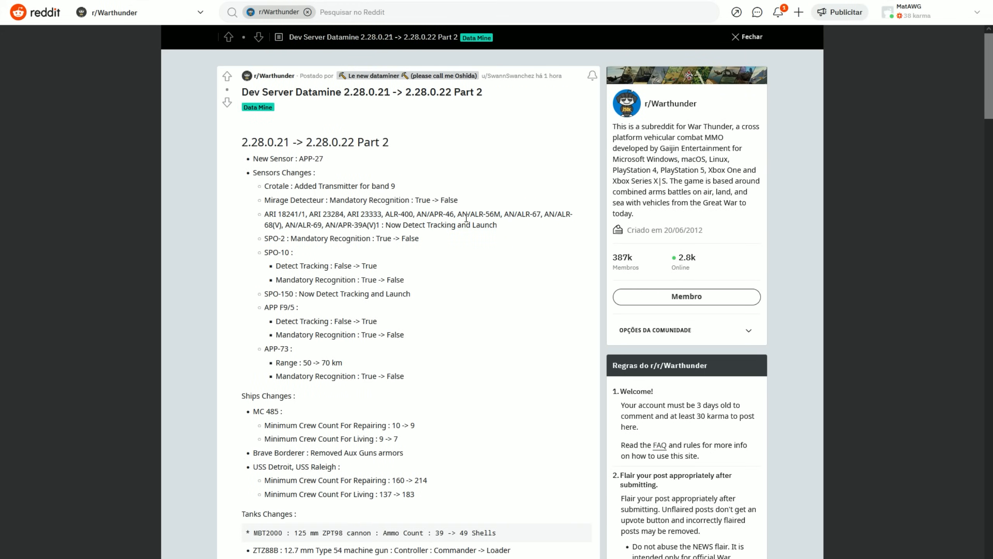
mouse_move(287, 210)
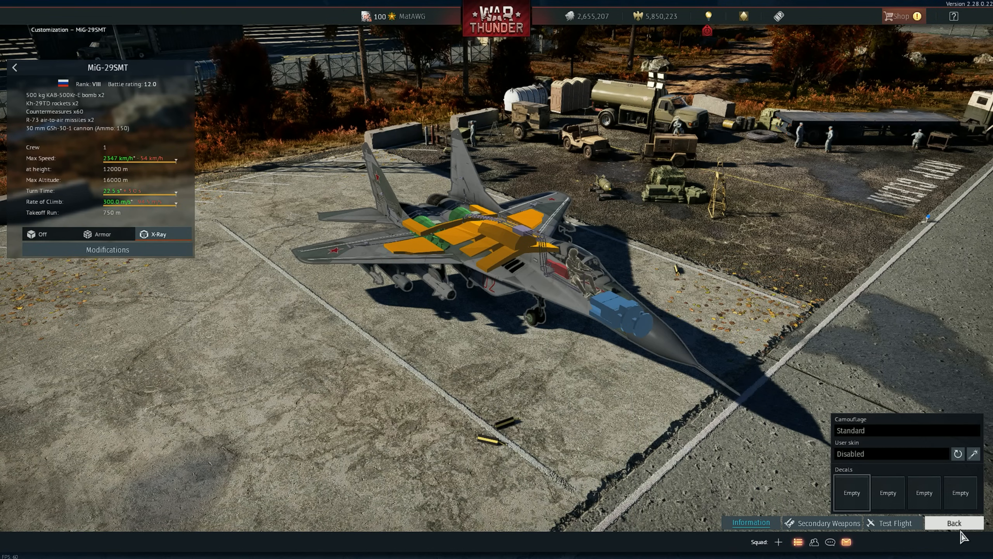
- Leave the MiG-29SMT hangar view and switch the research tree to American aircraft
left_click(954, 522)
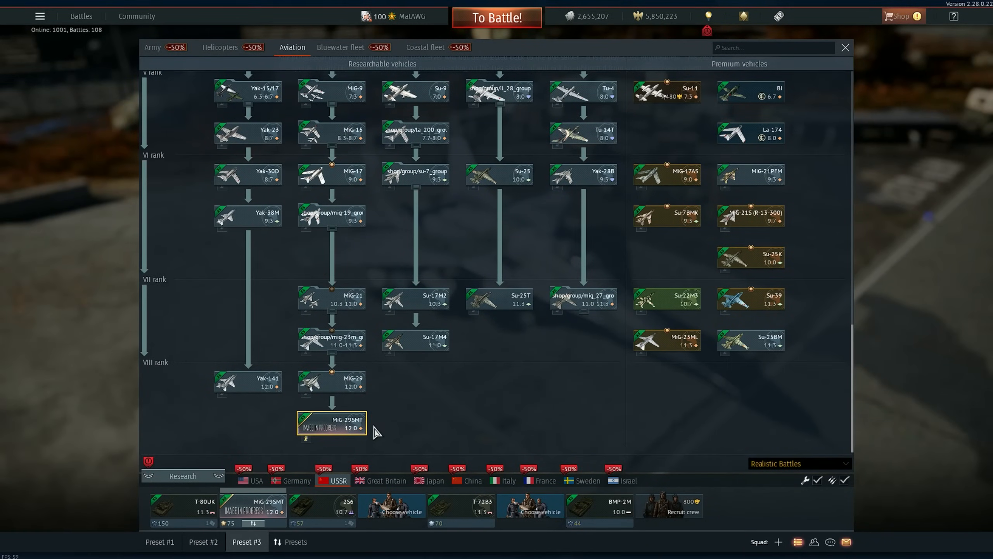
left_click(387, 480)
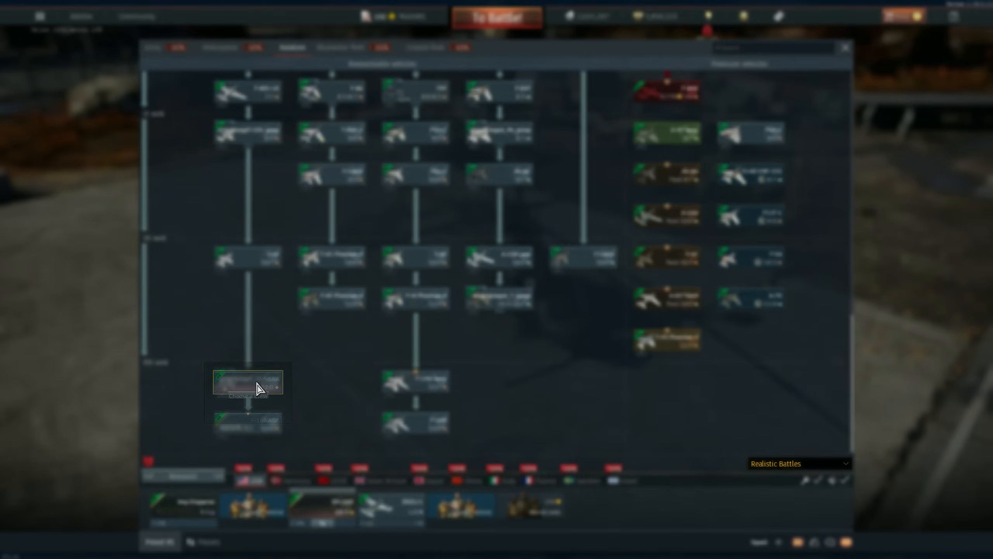
- View the F-16A and then the F-4J Phantom II up close in the hangar
right_click(247, 383)
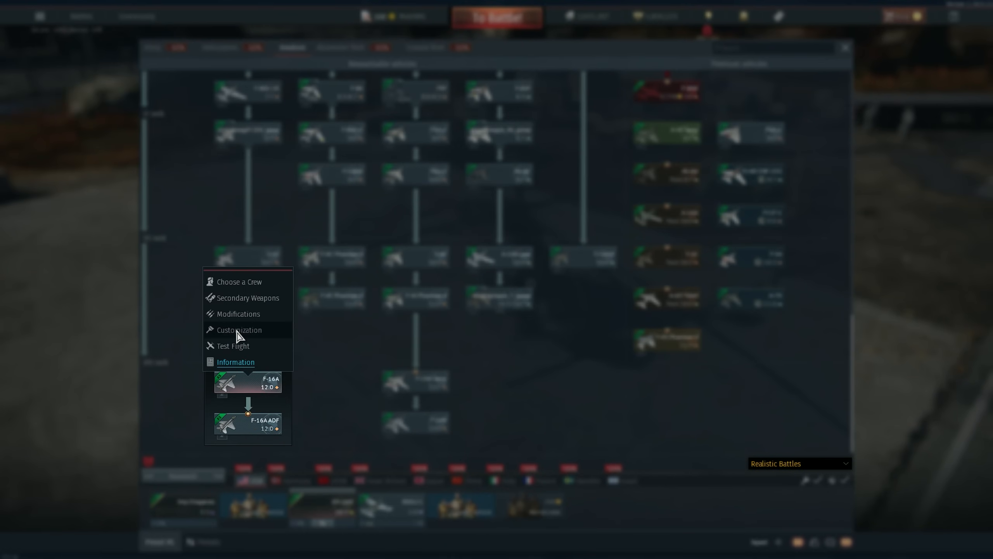
left_click(239, 330)
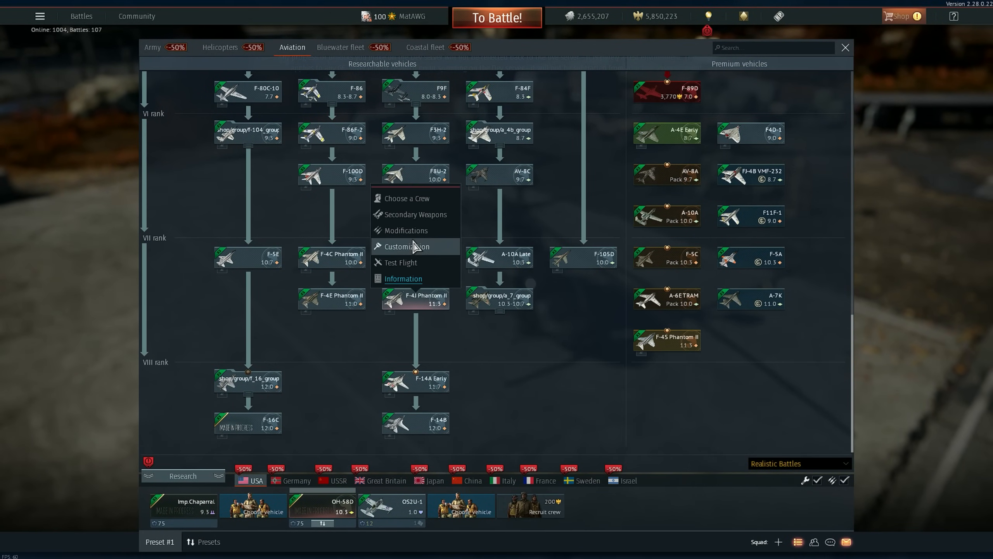
left_click(405, 246)
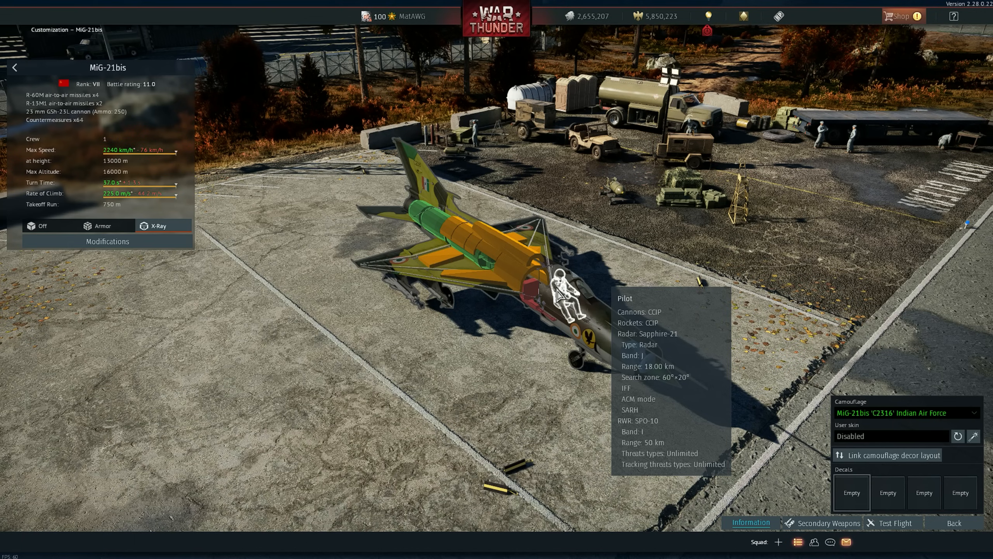
mouse_move(962, 533)
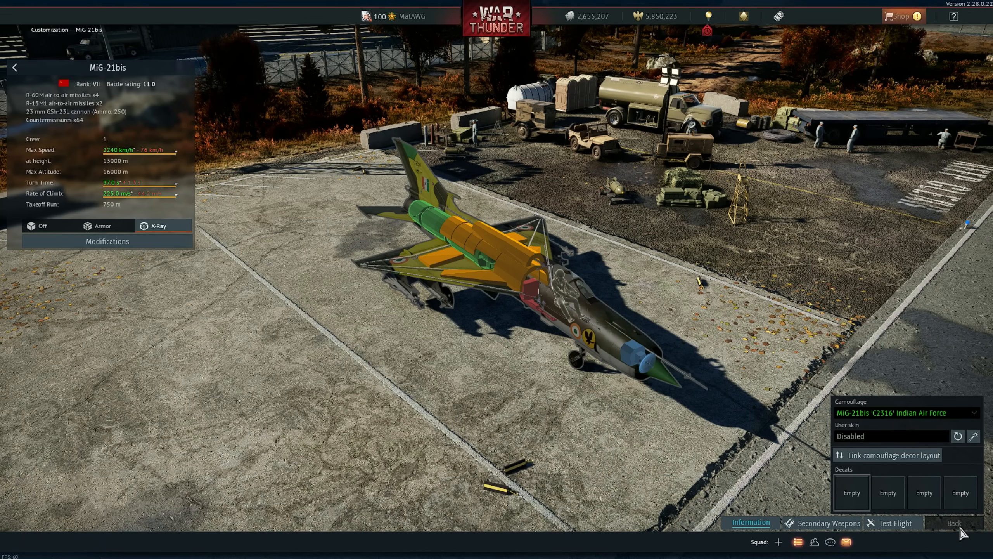
- Leave the MiG-21bis view, switch to the French tree and view the Mirage 2000-5F
left_click(954, 522)
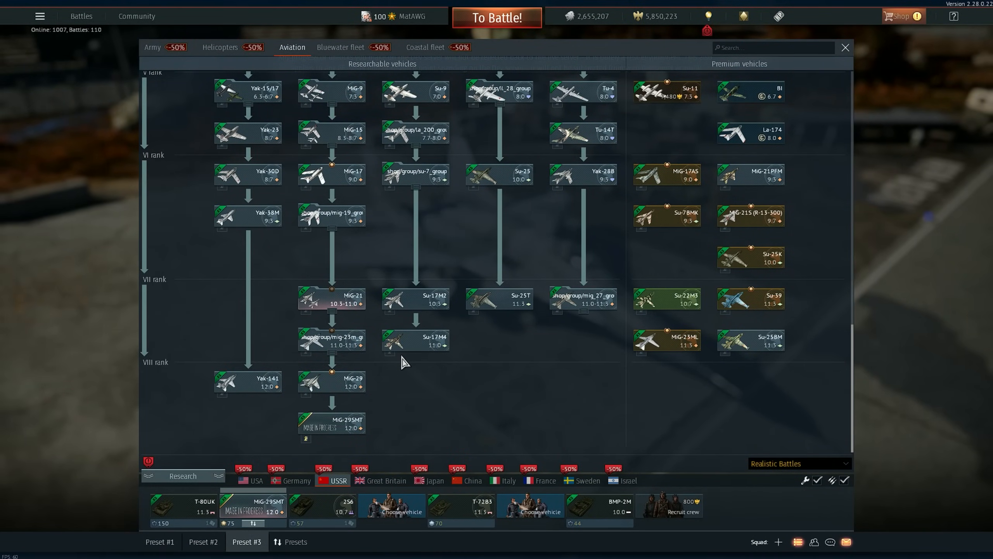
left_click(845, 47)
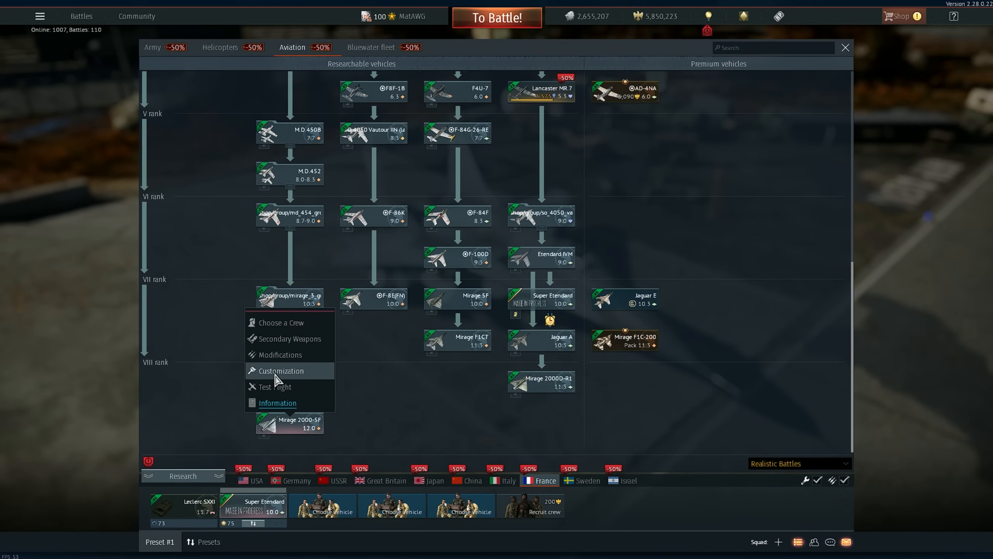
left_click(281, 371)
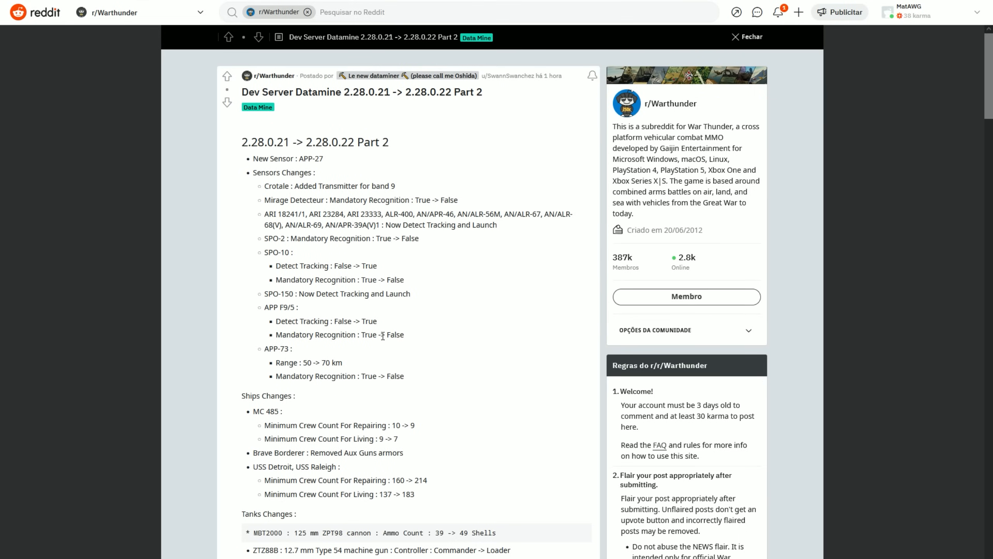
- Read past the ship and tank changes into the Weapon Changes section
scroll("down", 3)
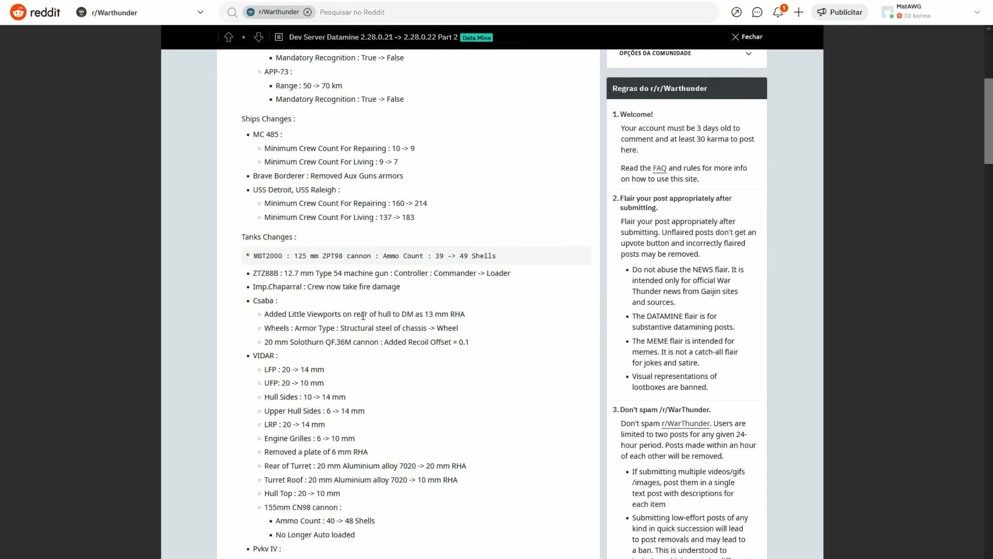
scroll("down", 3)
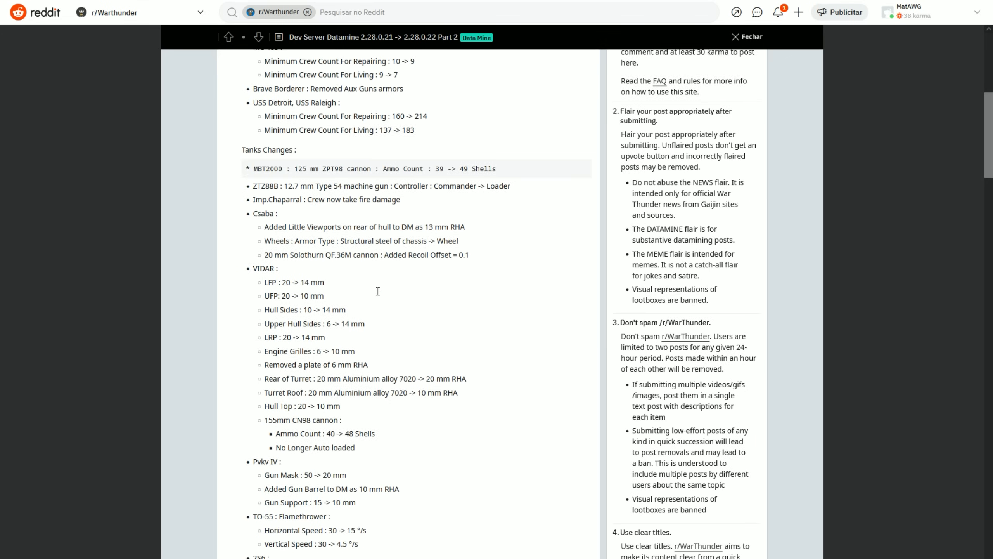
scroll("down", 3)
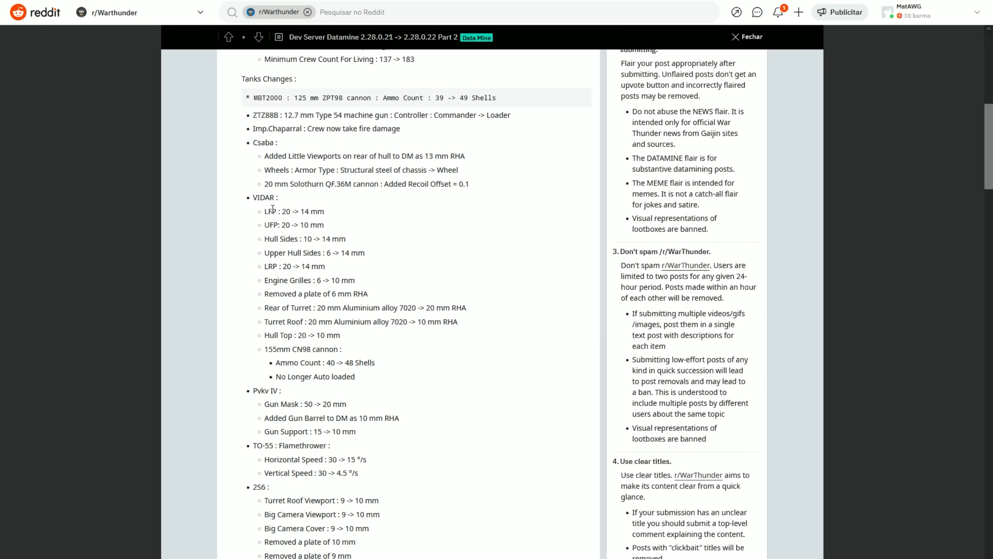
scroll("down", 3)
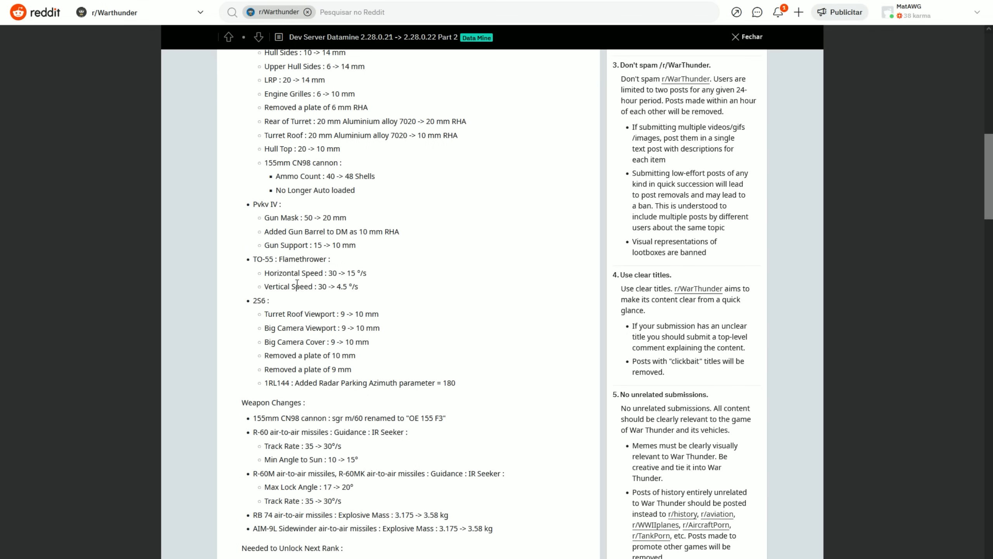
scroll("down", 3)
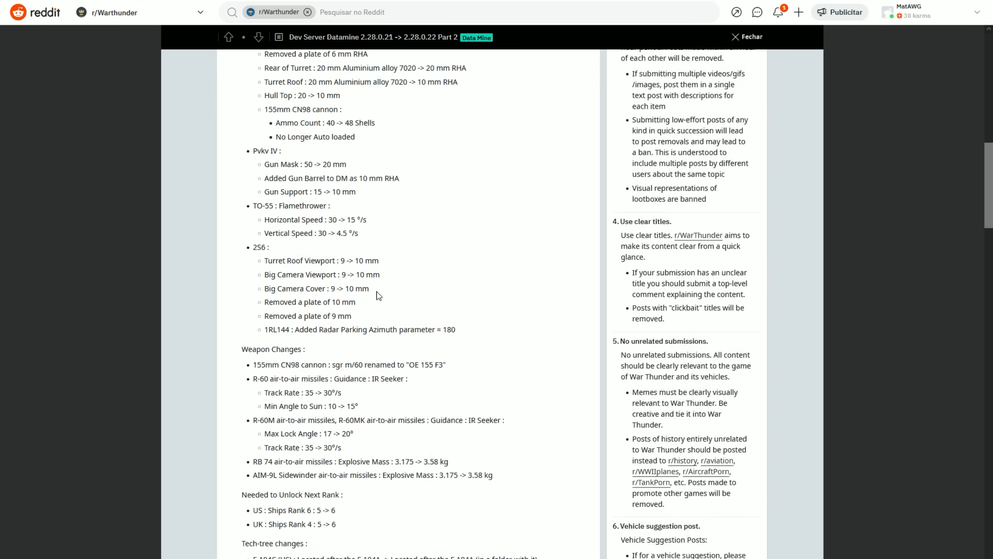
scroll("down", 3)
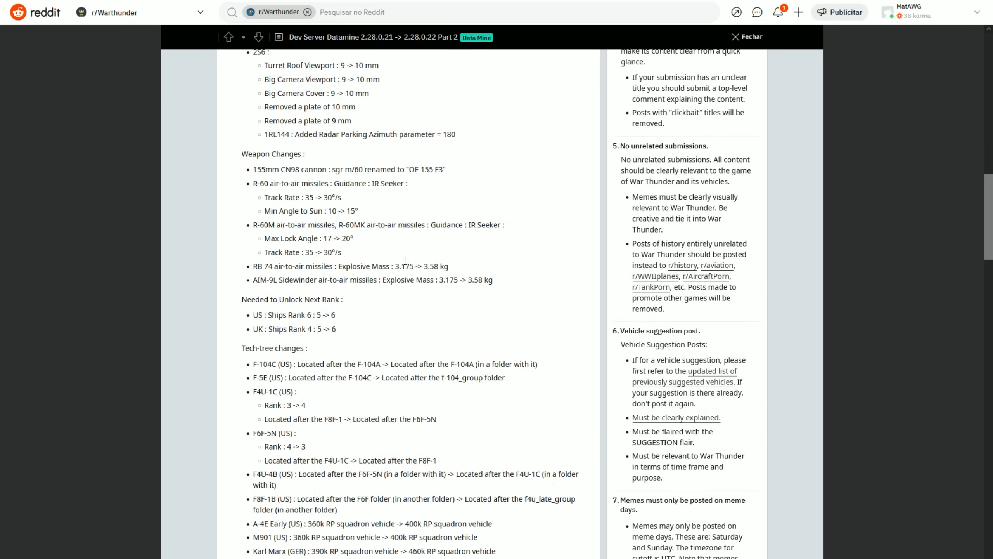
scroll("down", 3)
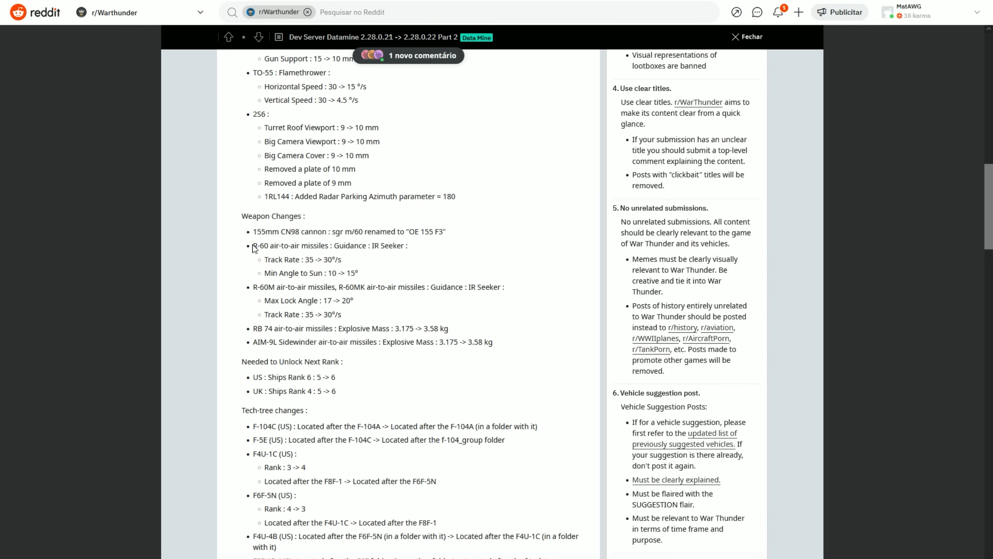
mouse_move(371, 322)
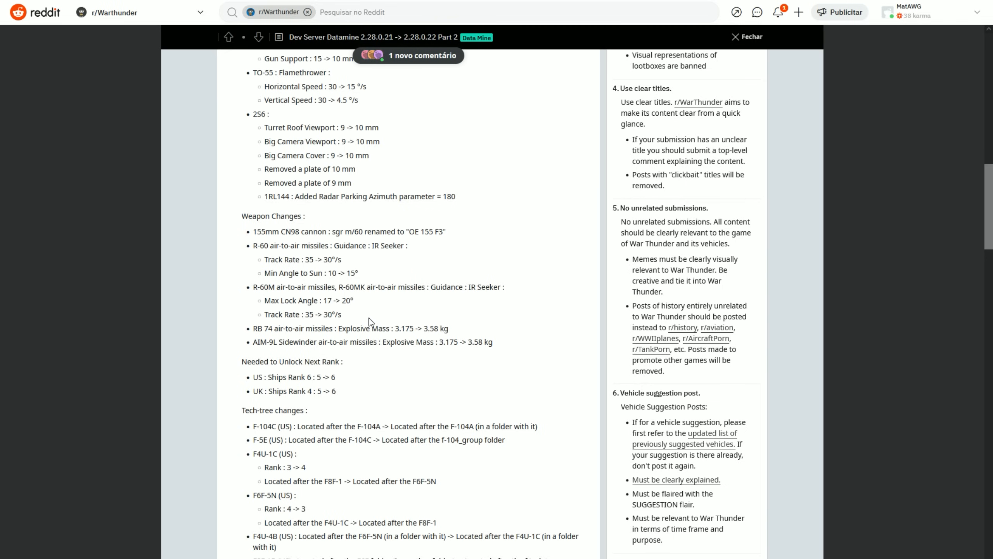
left_click_drag(252, 245, 342, 315)
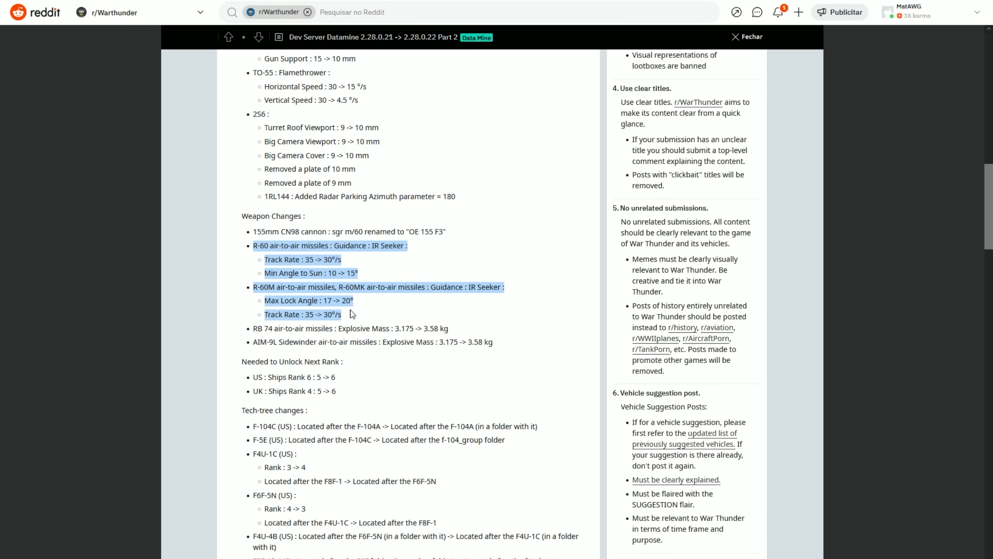
left_click(353, 314)
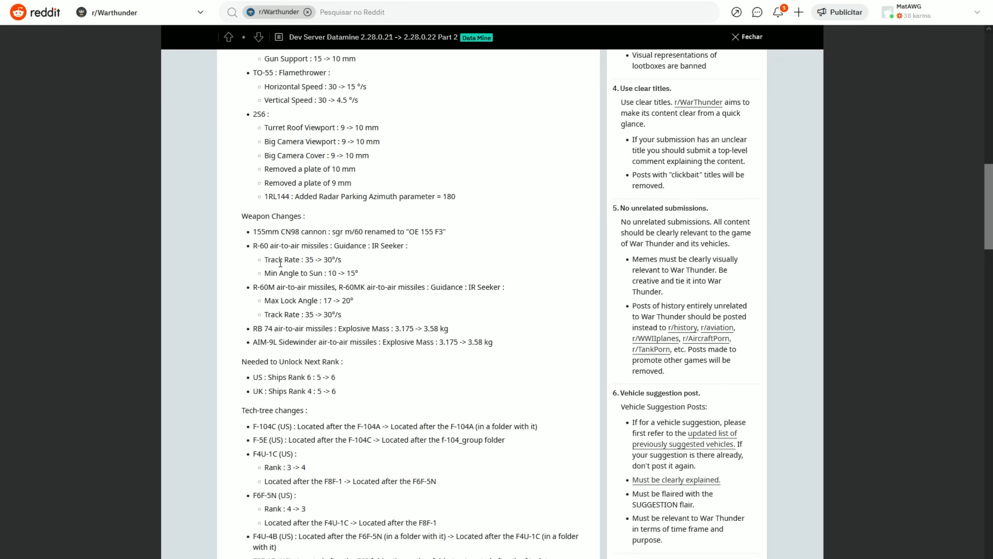
mouse_move(319, 316)
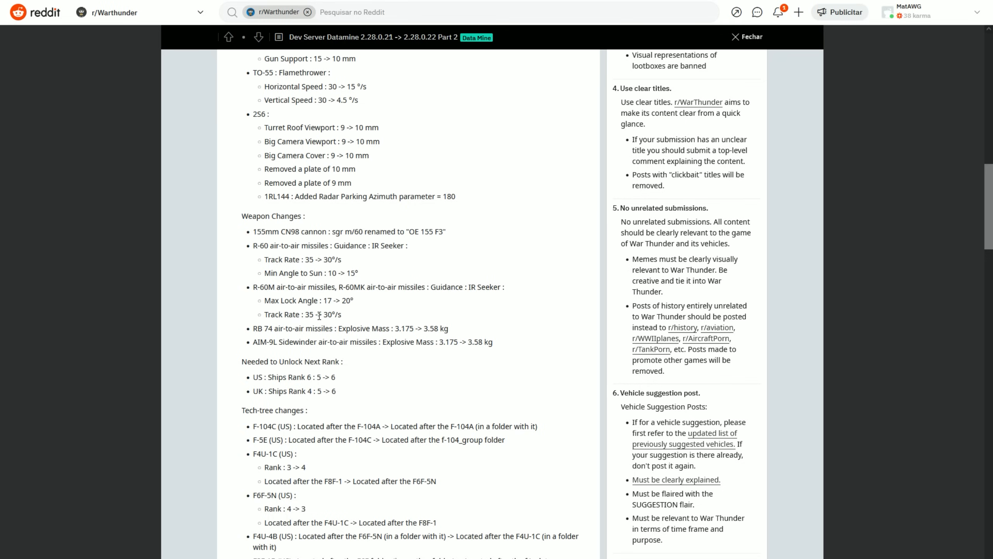
left_click_drag(284, 314, 342, 314)
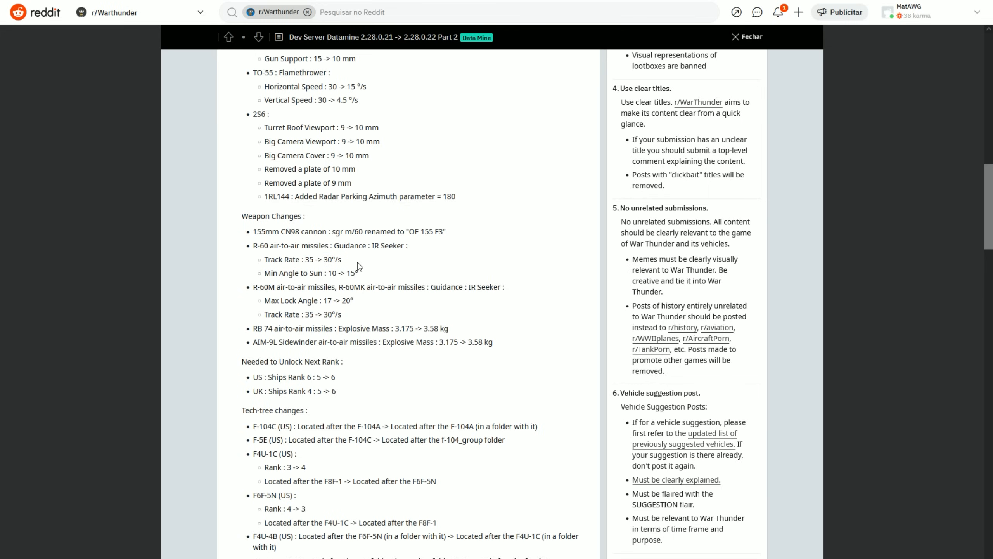
left_click_drag(312, 259, 342, 260)
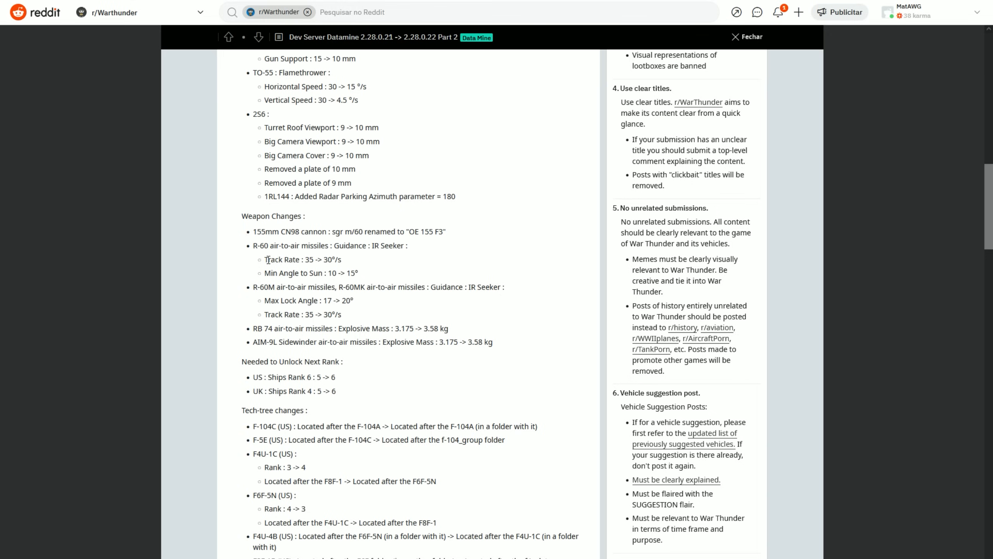
mouse_move(372, 244)
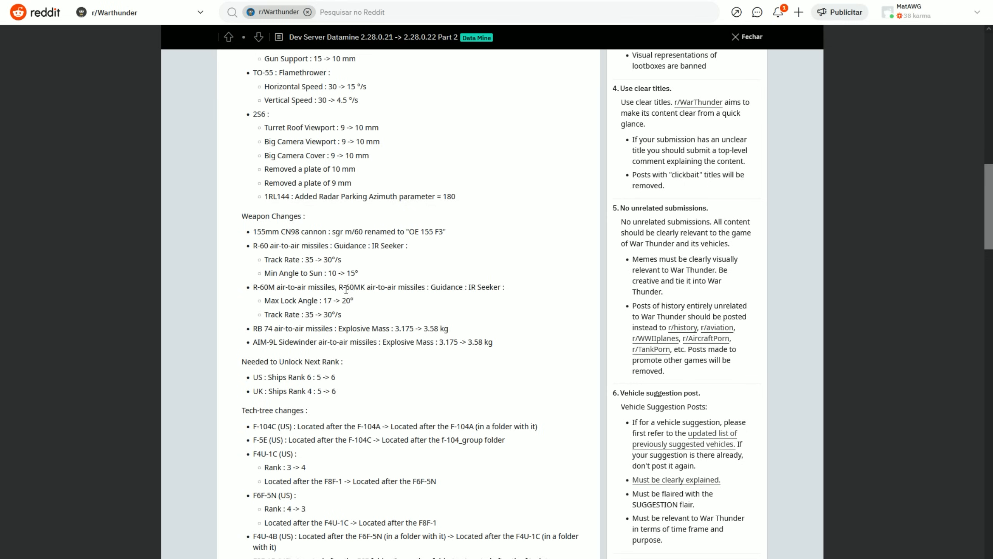
double_click(295, 259)
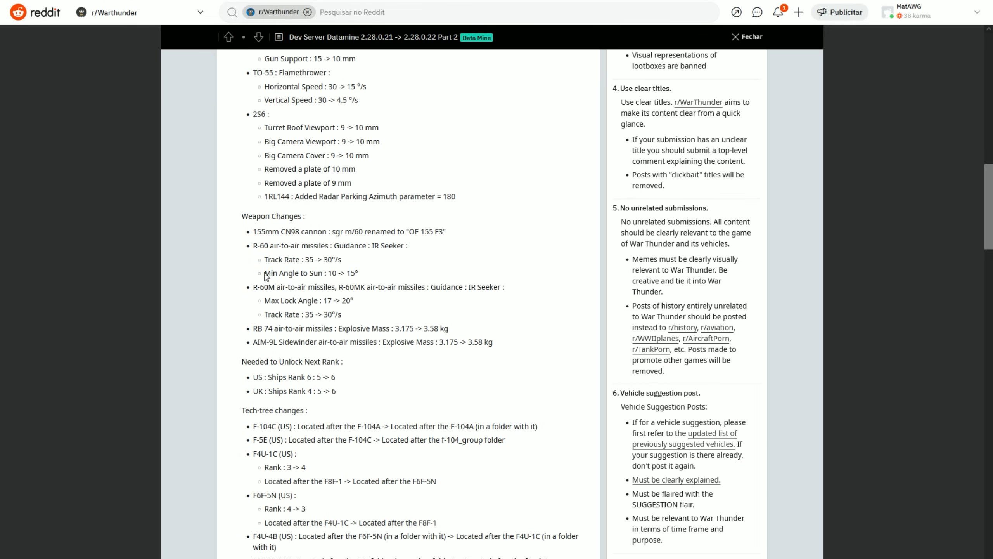
mouse_move(370, 280)
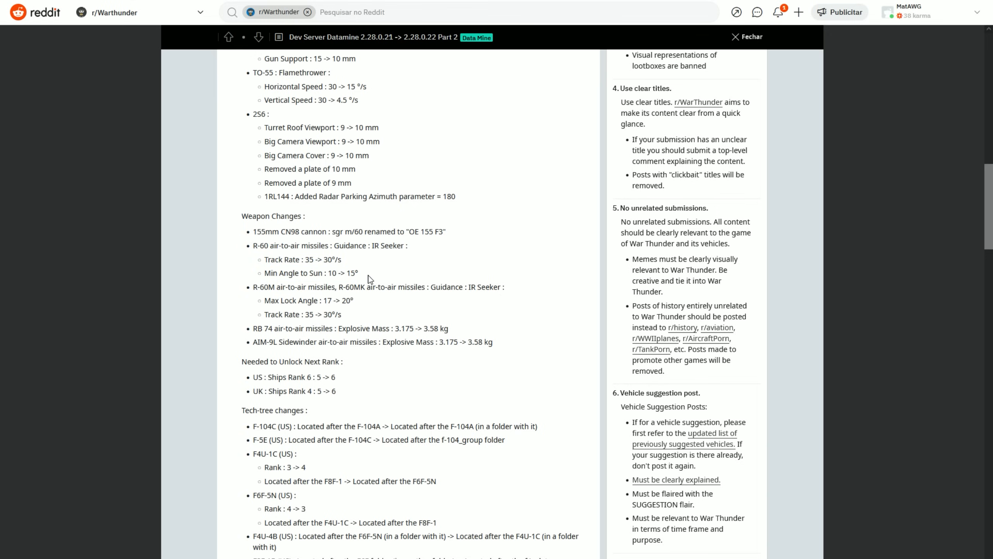
mouse_move(336, 311)
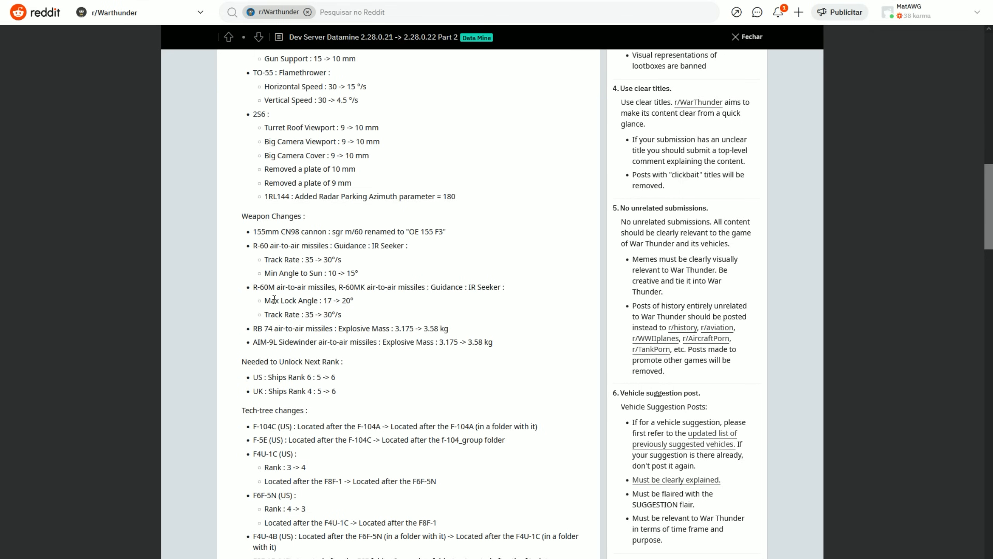
- Read toward the end of the Part 2 post, highlighting a line near its top
scroll("down", 3)
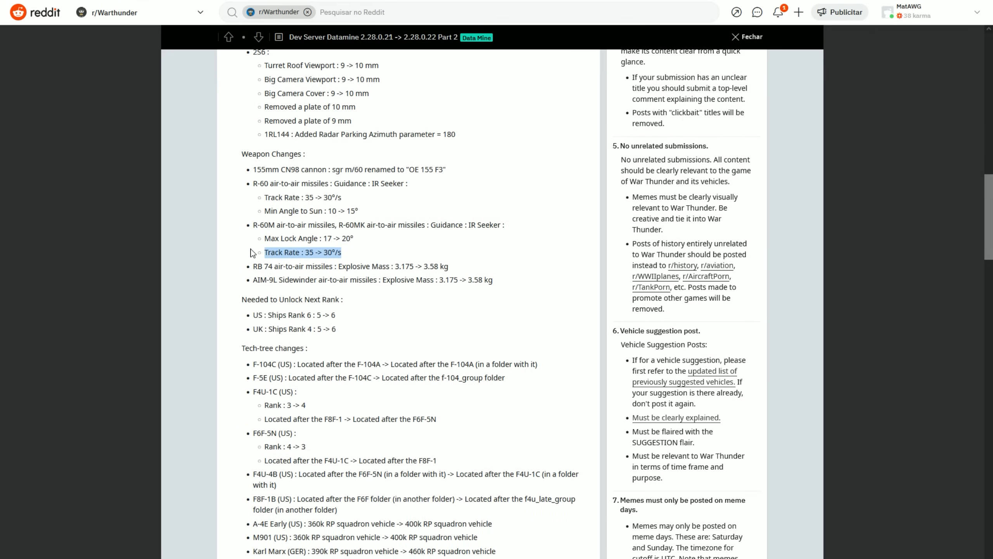
mouse_move(336, 238)
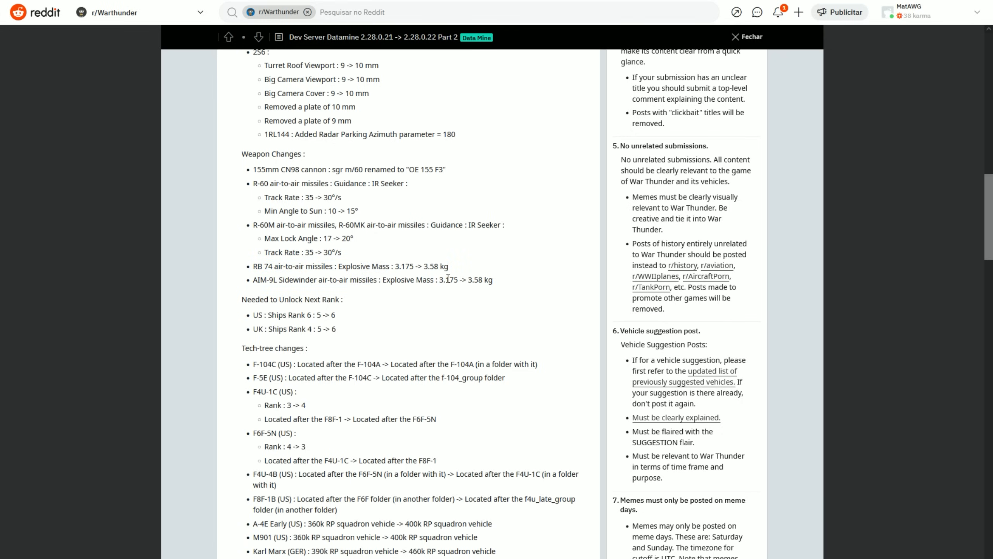
scroll("down", 3)
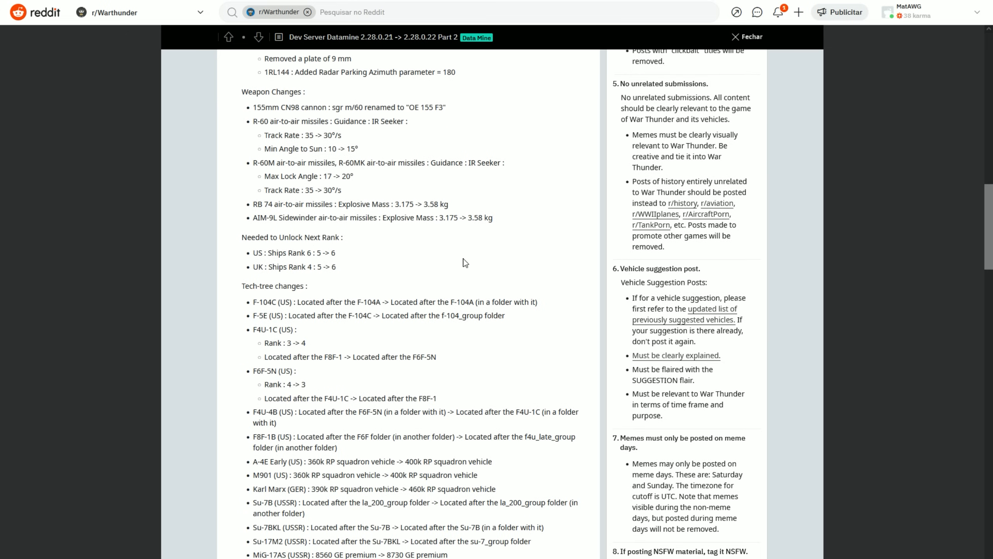
scroll("down", 3)
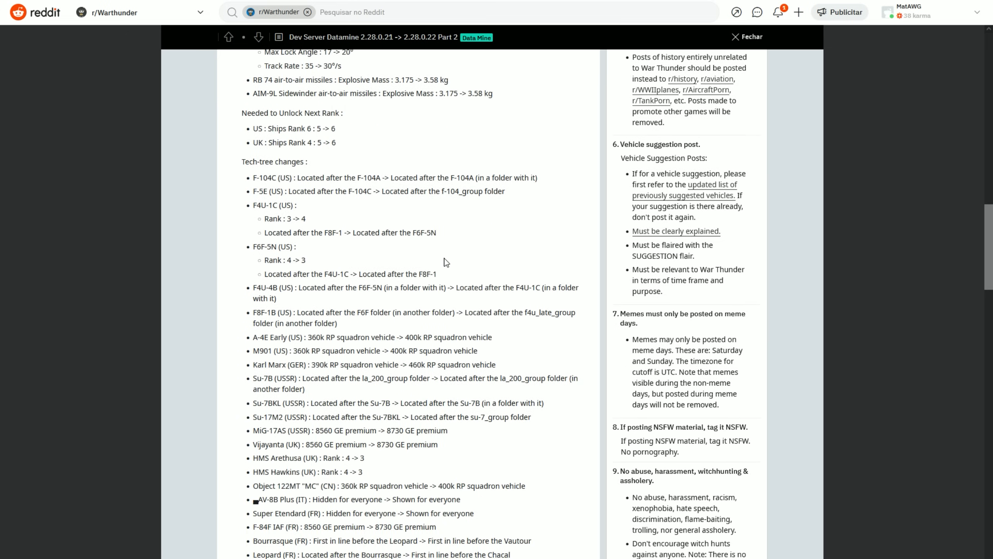
mouse_move(440, 260)
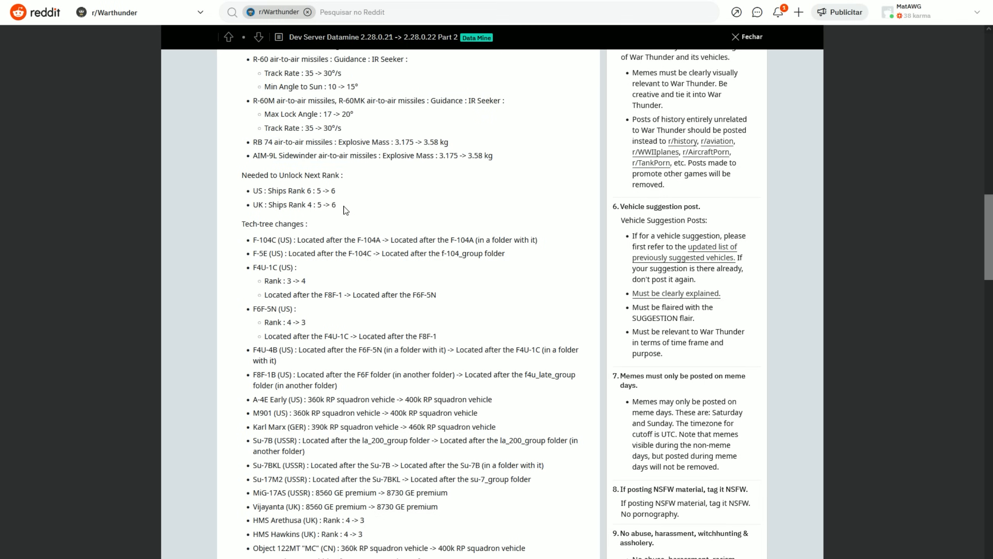
left_click_drag(253, 142, 453, 155)
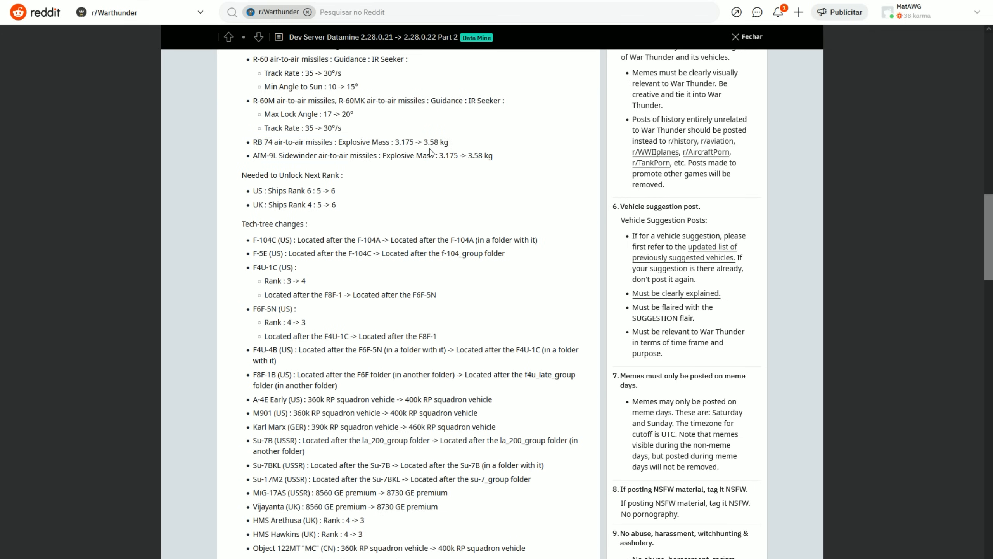
- Finish the Part 2 post and open the Datamine 2.27.2.50 -> 2.27.2.54 post
scroll("down", 3)
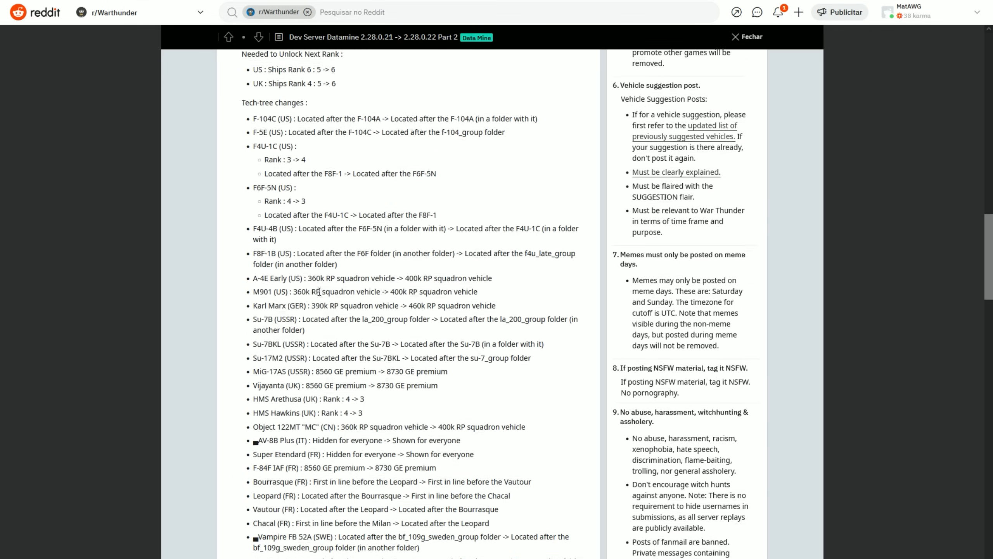
scroll("down", 3)
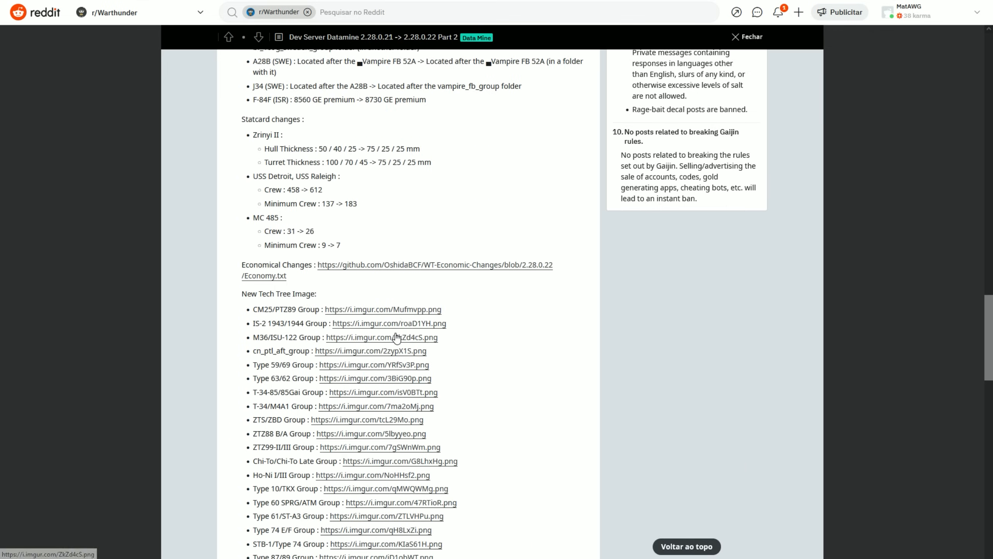
scroll("down", 3)
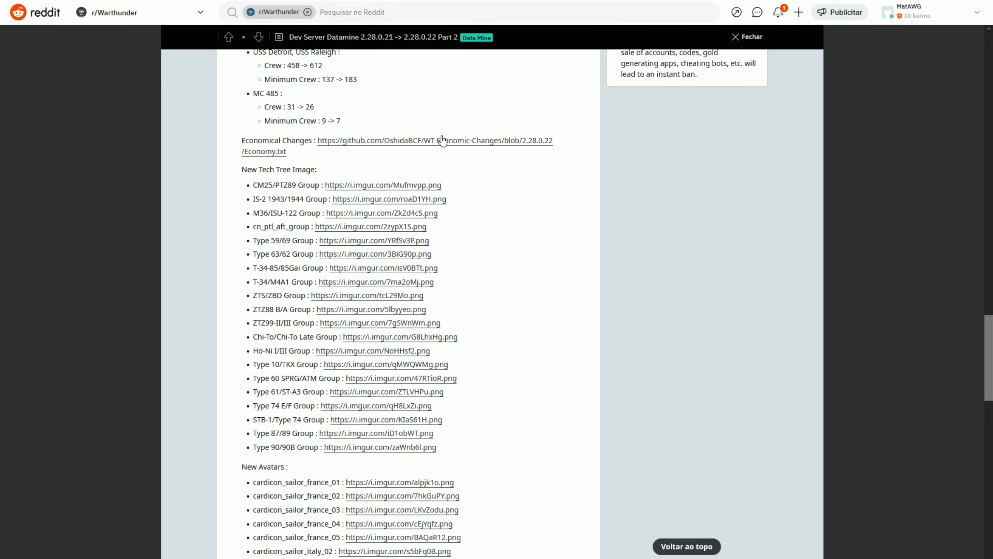
scroll("down", 3)
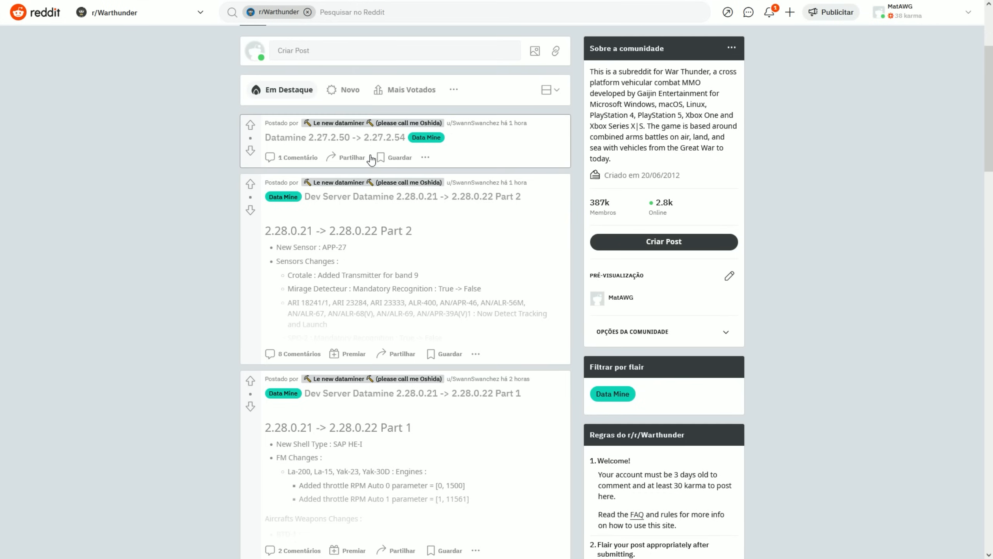
left_click(335, 137)
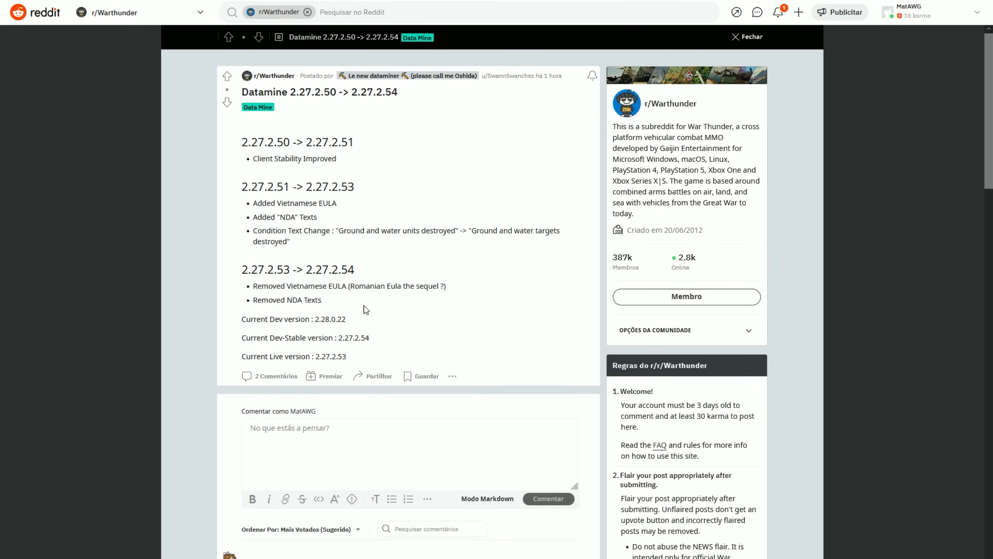
mouse_move(163, 271)
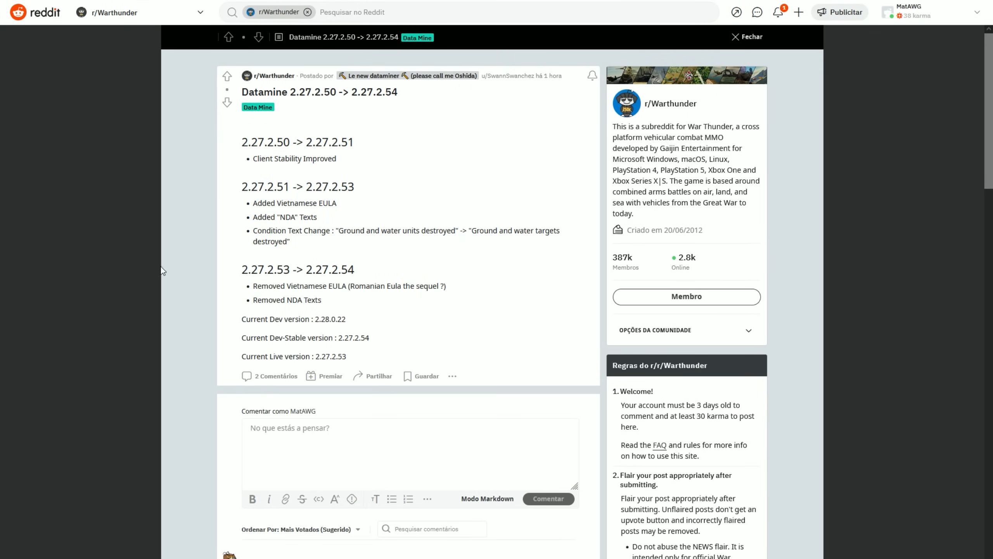